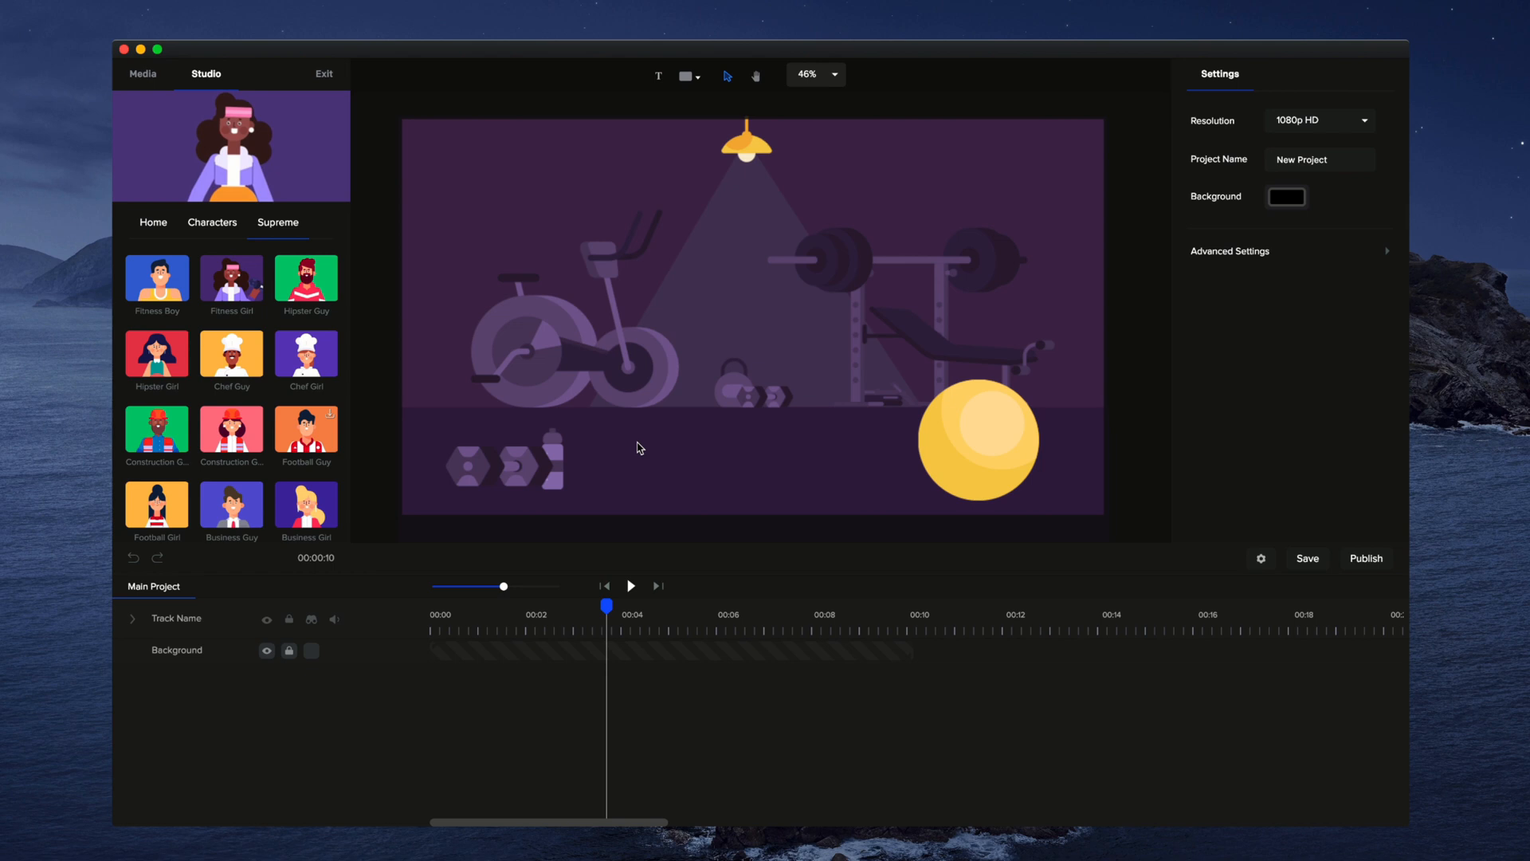
pyautogui.moveTo(605, 446)
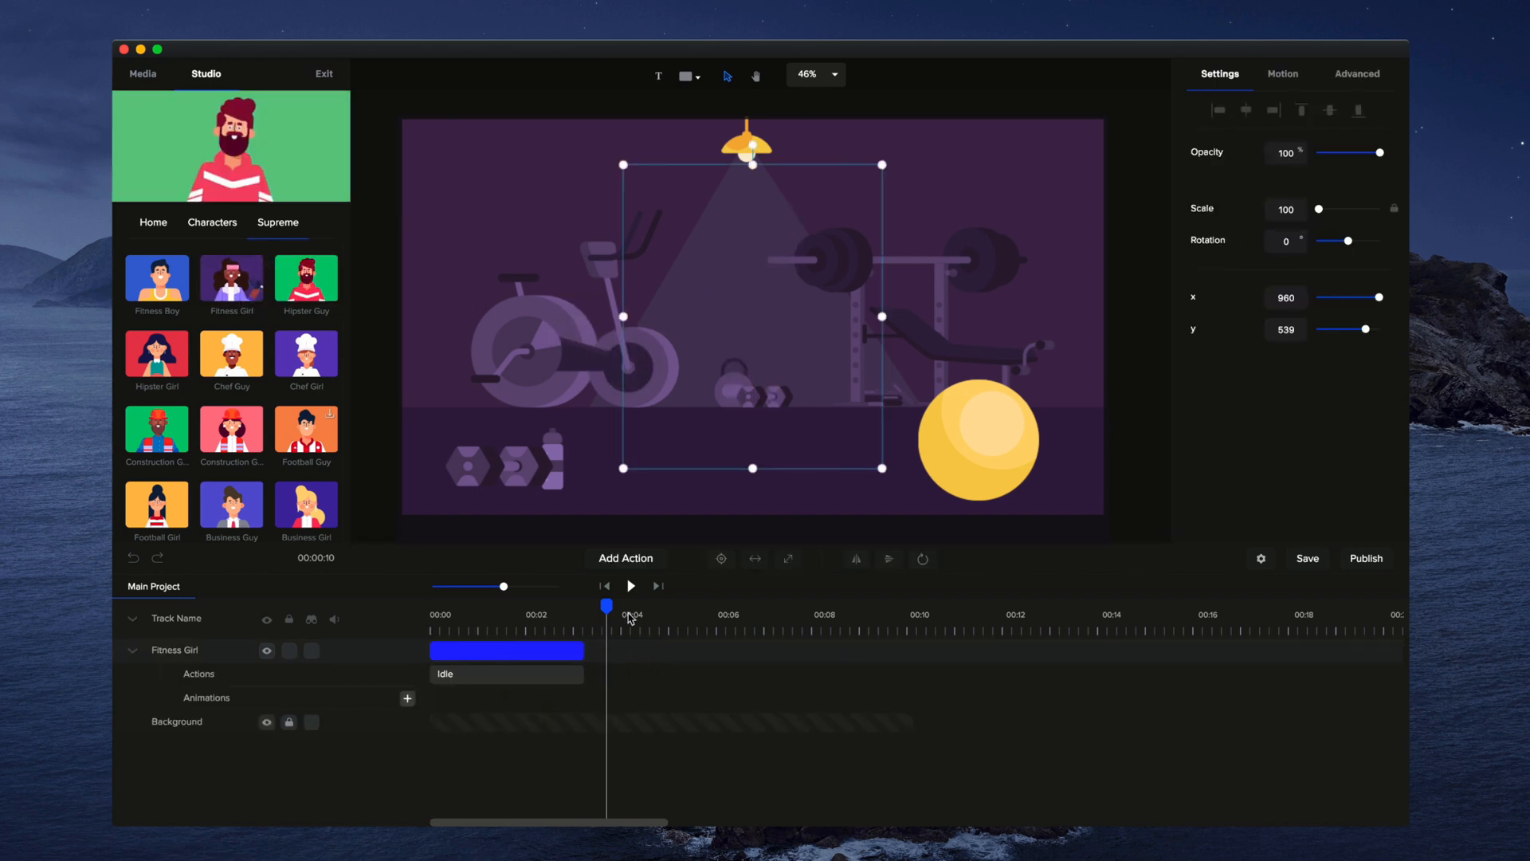
# - Select Fitness Girl's Idle action block on the Actions track
pyautogui.click(506, 674)
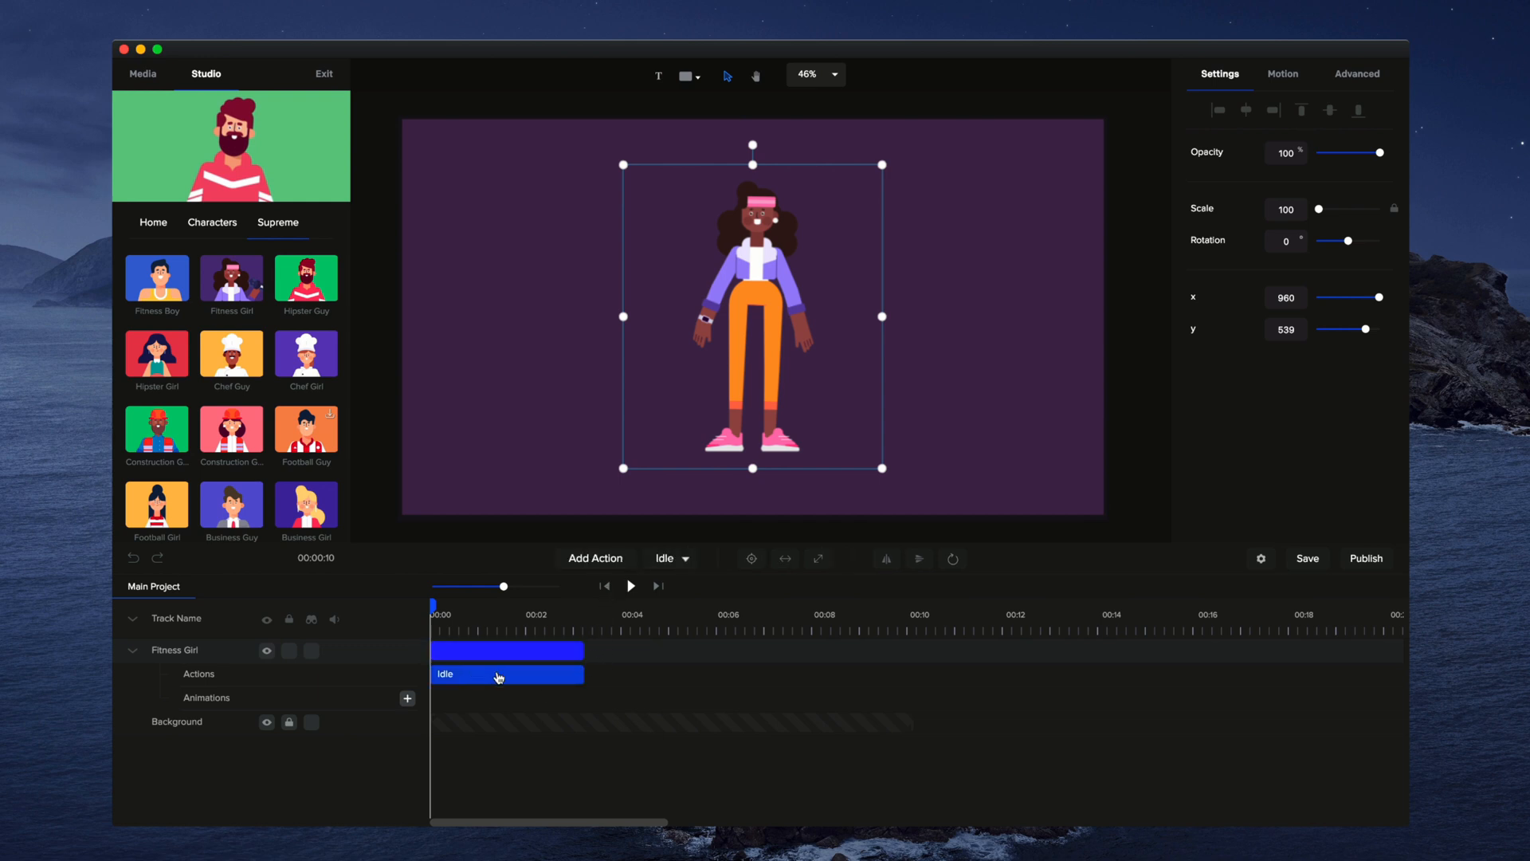
# - Switch Fitness Girl's action from Idle to Walk In and preview the walk
pyautogui.click(671, 558)
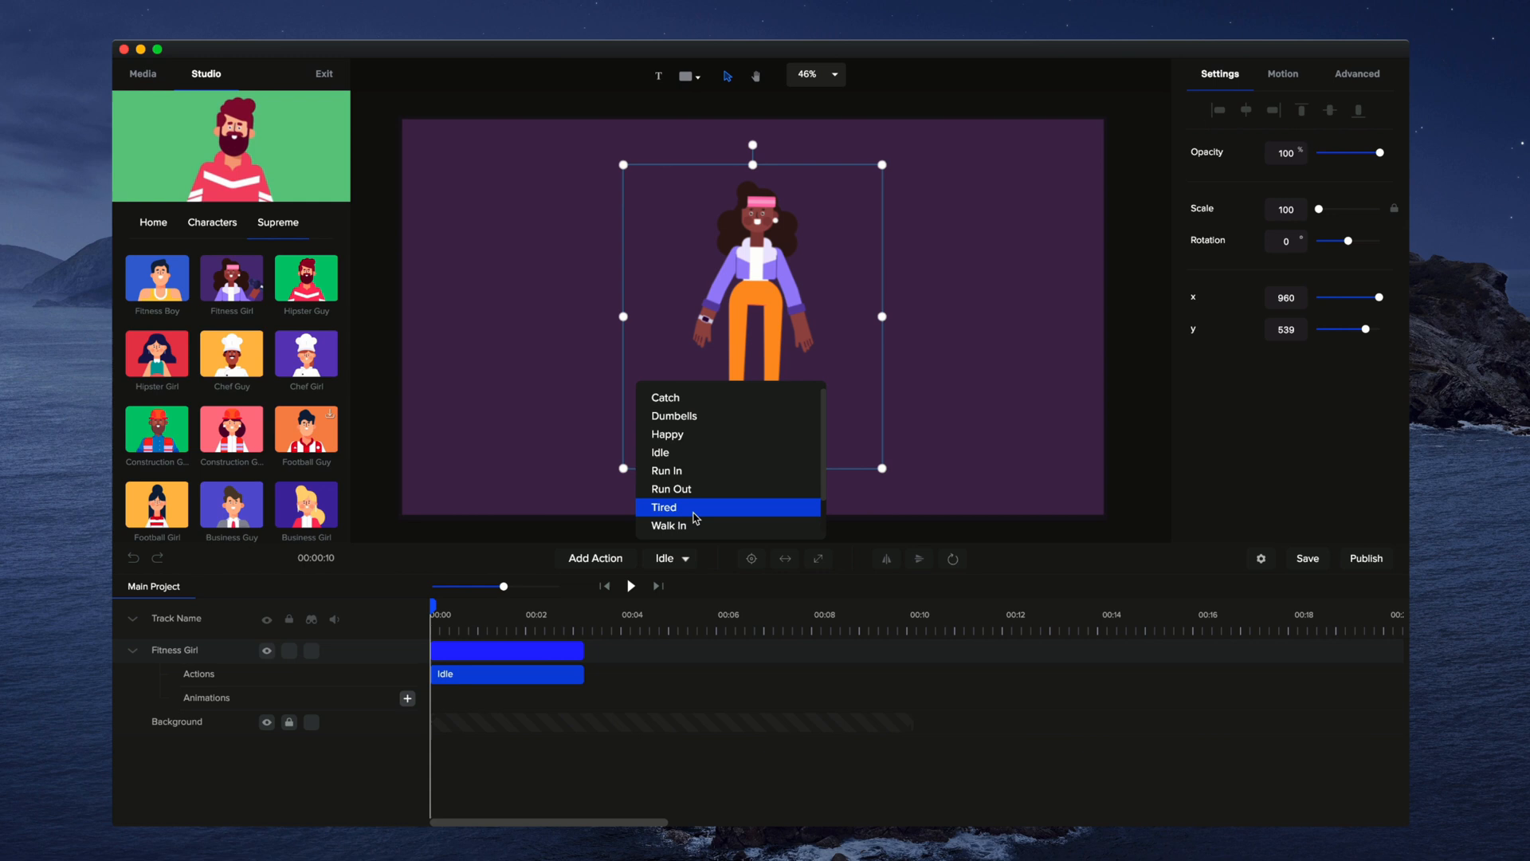
pyautogui.click(669, 525)
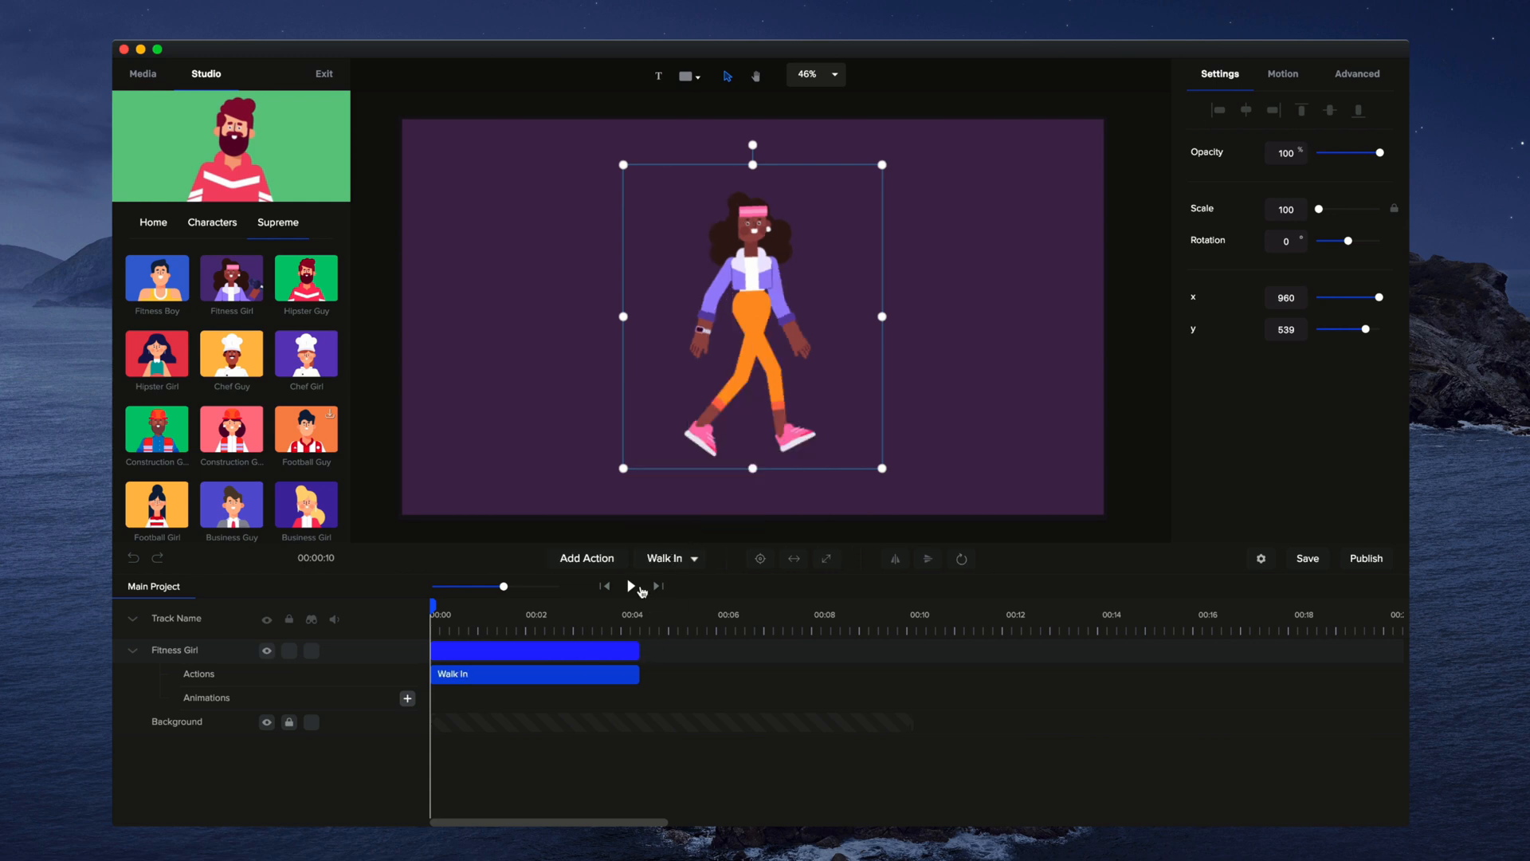
pyautogui.click(631, 586)
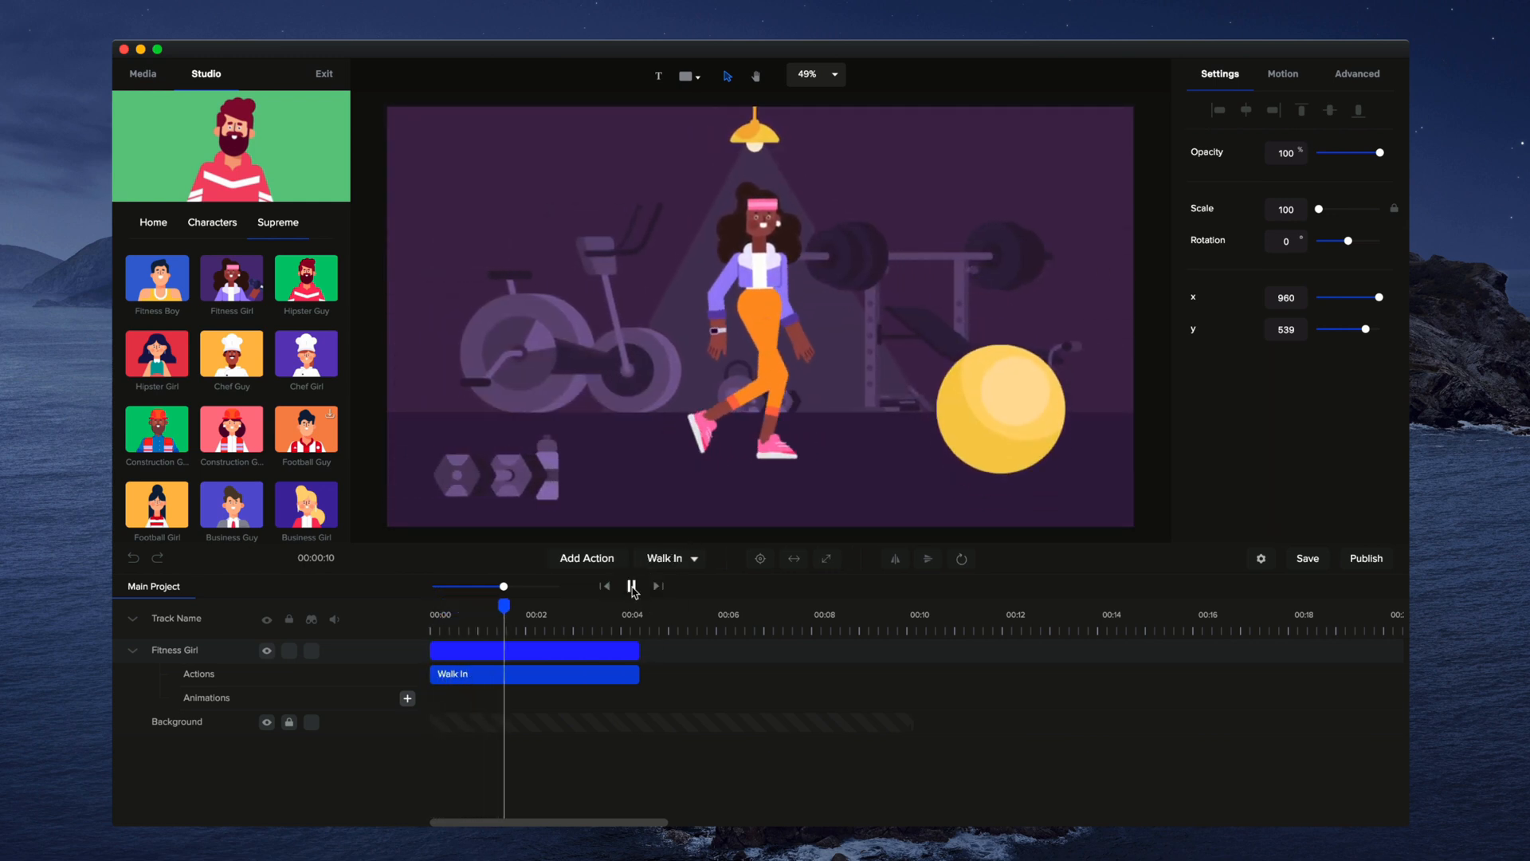
pyautogui.click(631, 586)
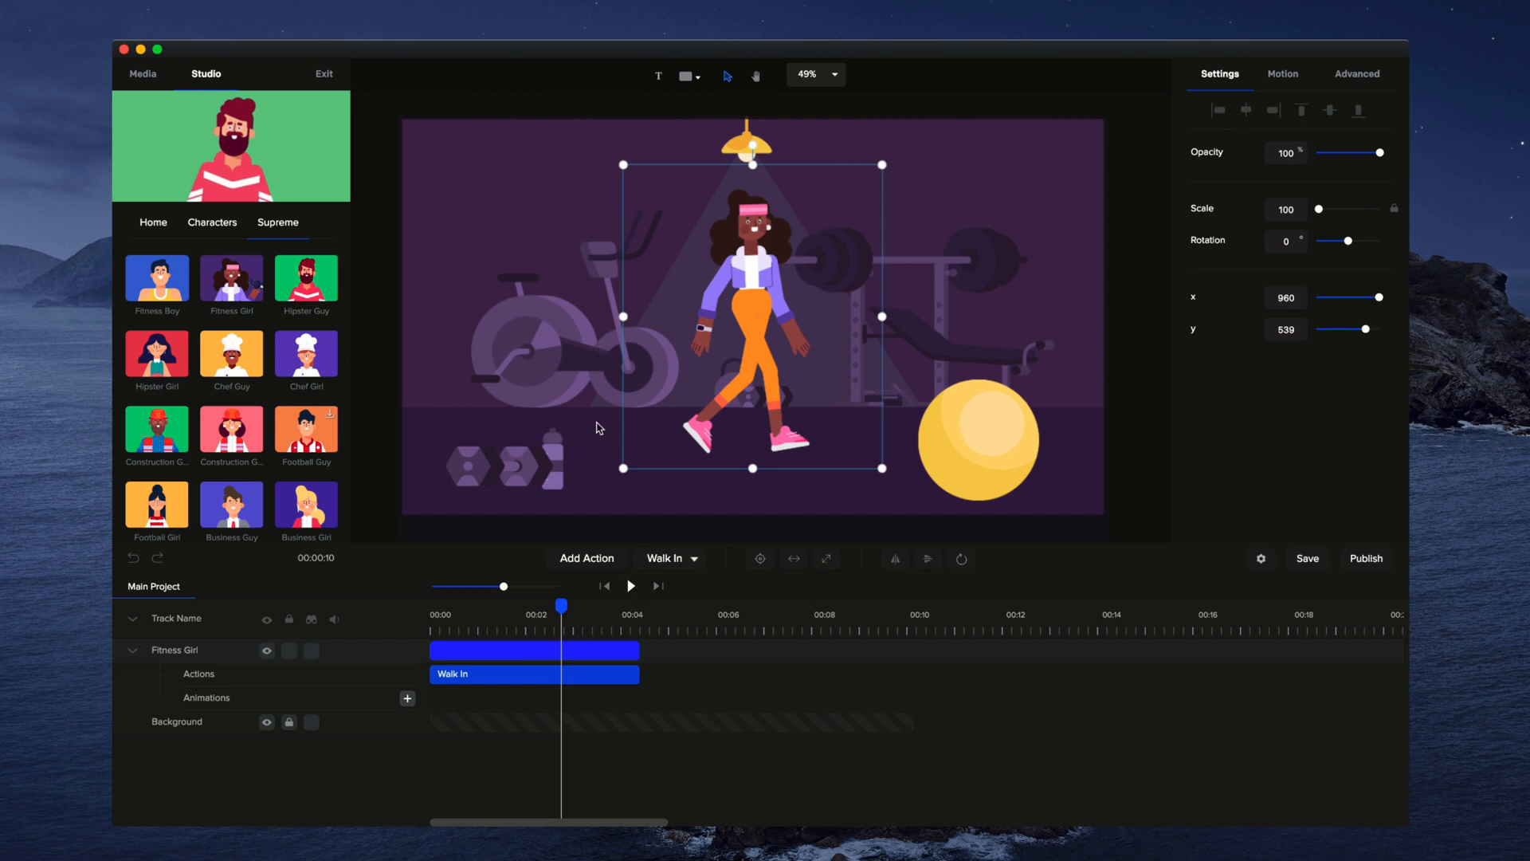
pyautogui.moveTo(557, 629)
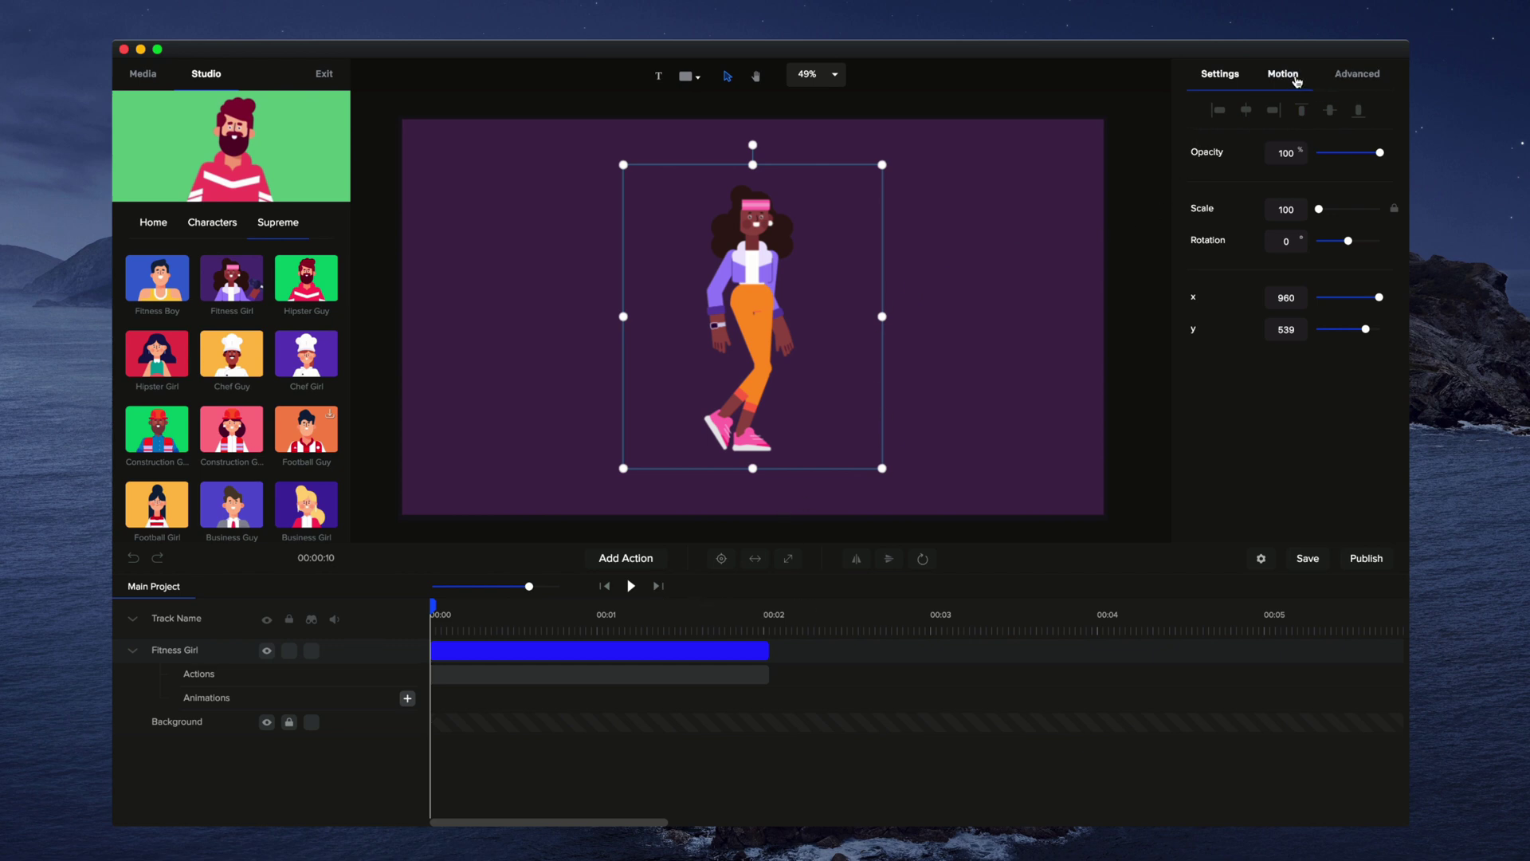
# - Apply a Slide Right entrance animation lasting about 2 seconds and preview it
pyautogui.click(1282, 74)
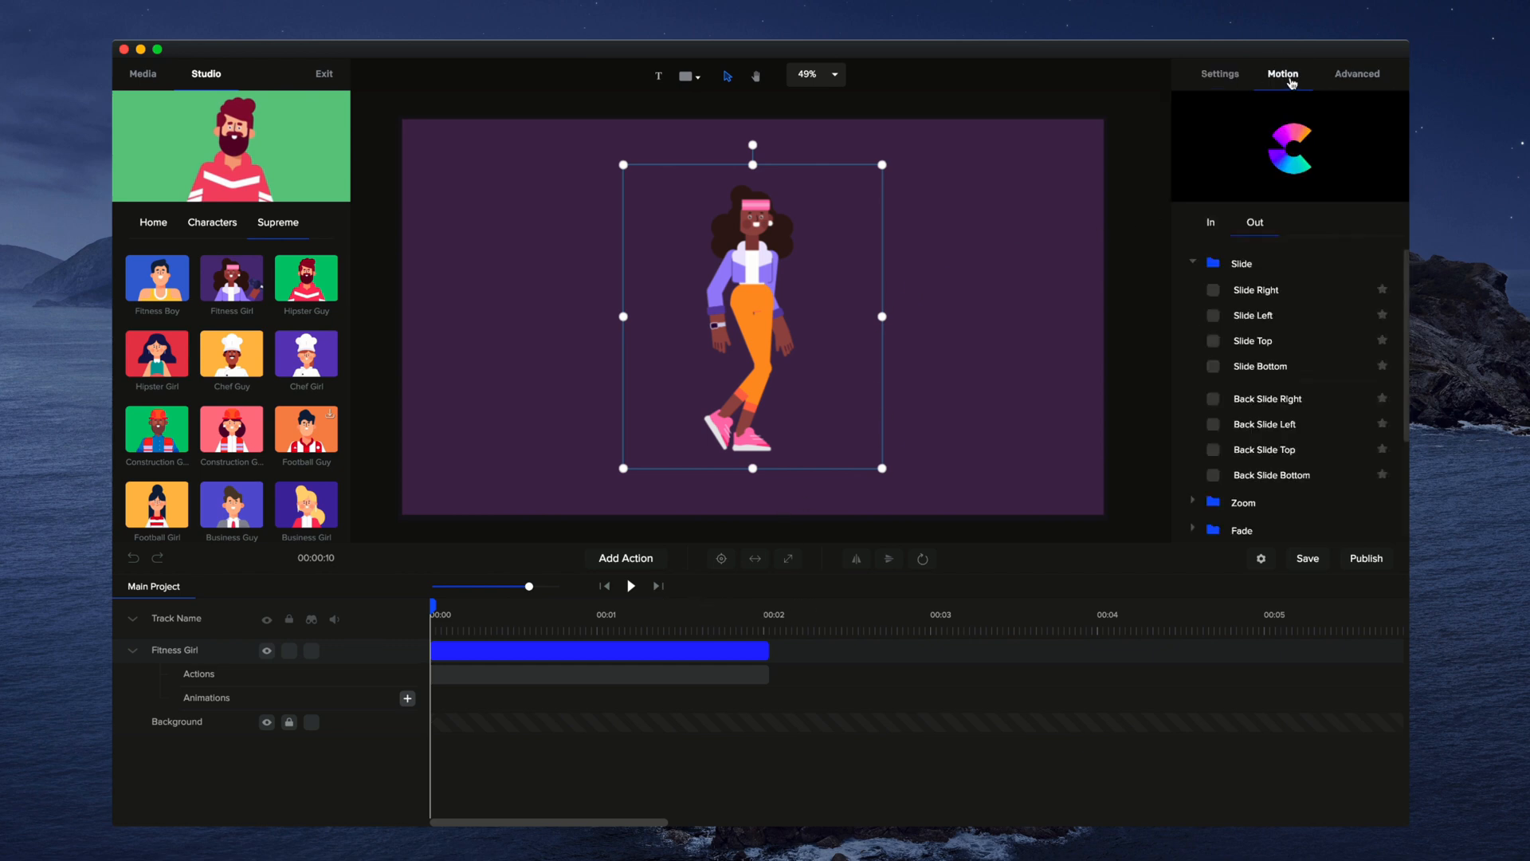
pyautogui.click(1211, 222)
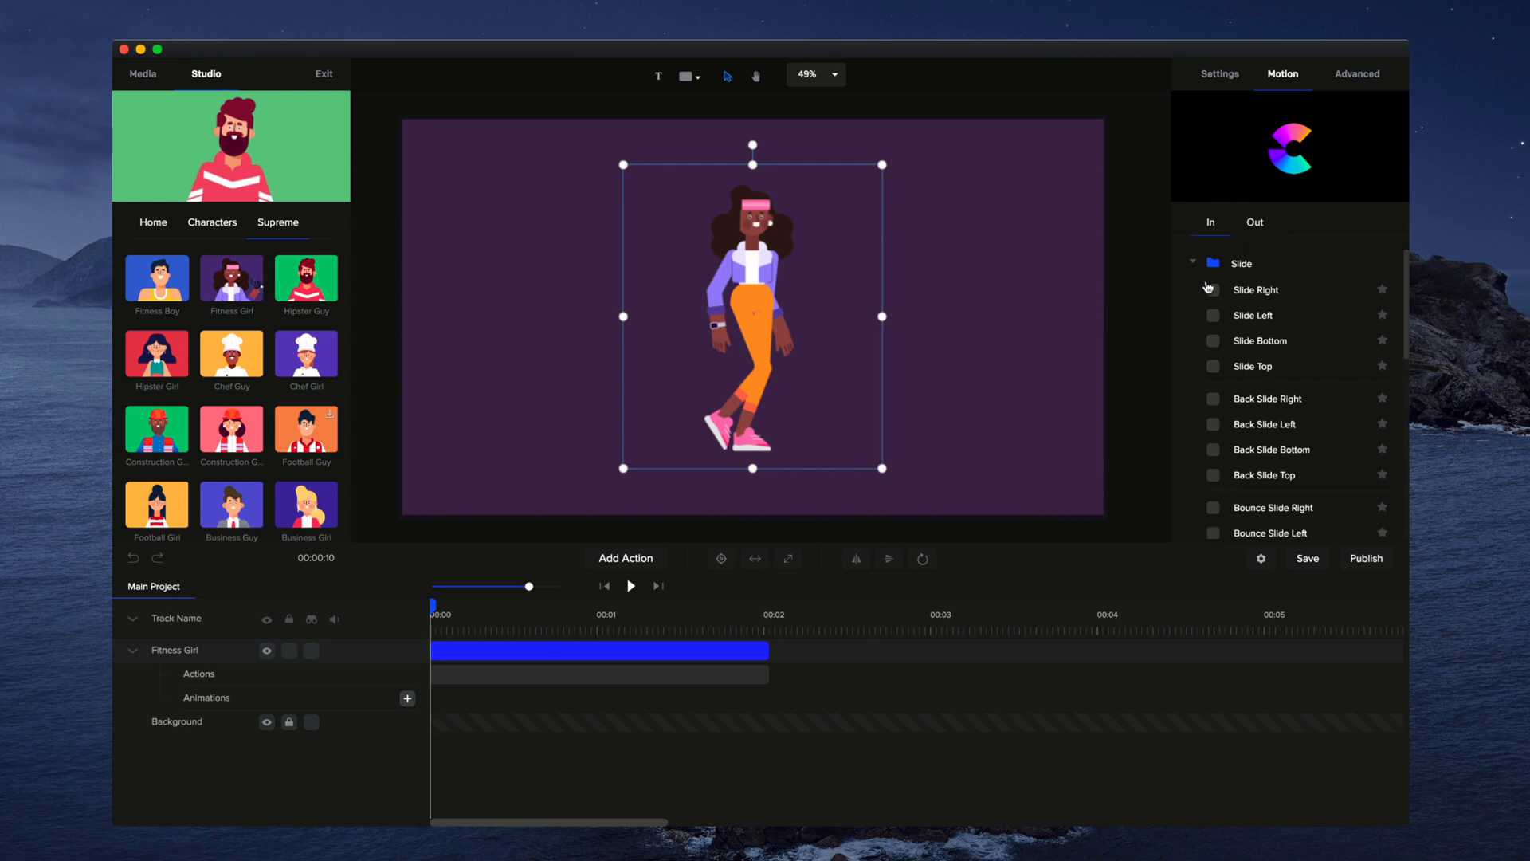
pyautogui.click(1213, 290)
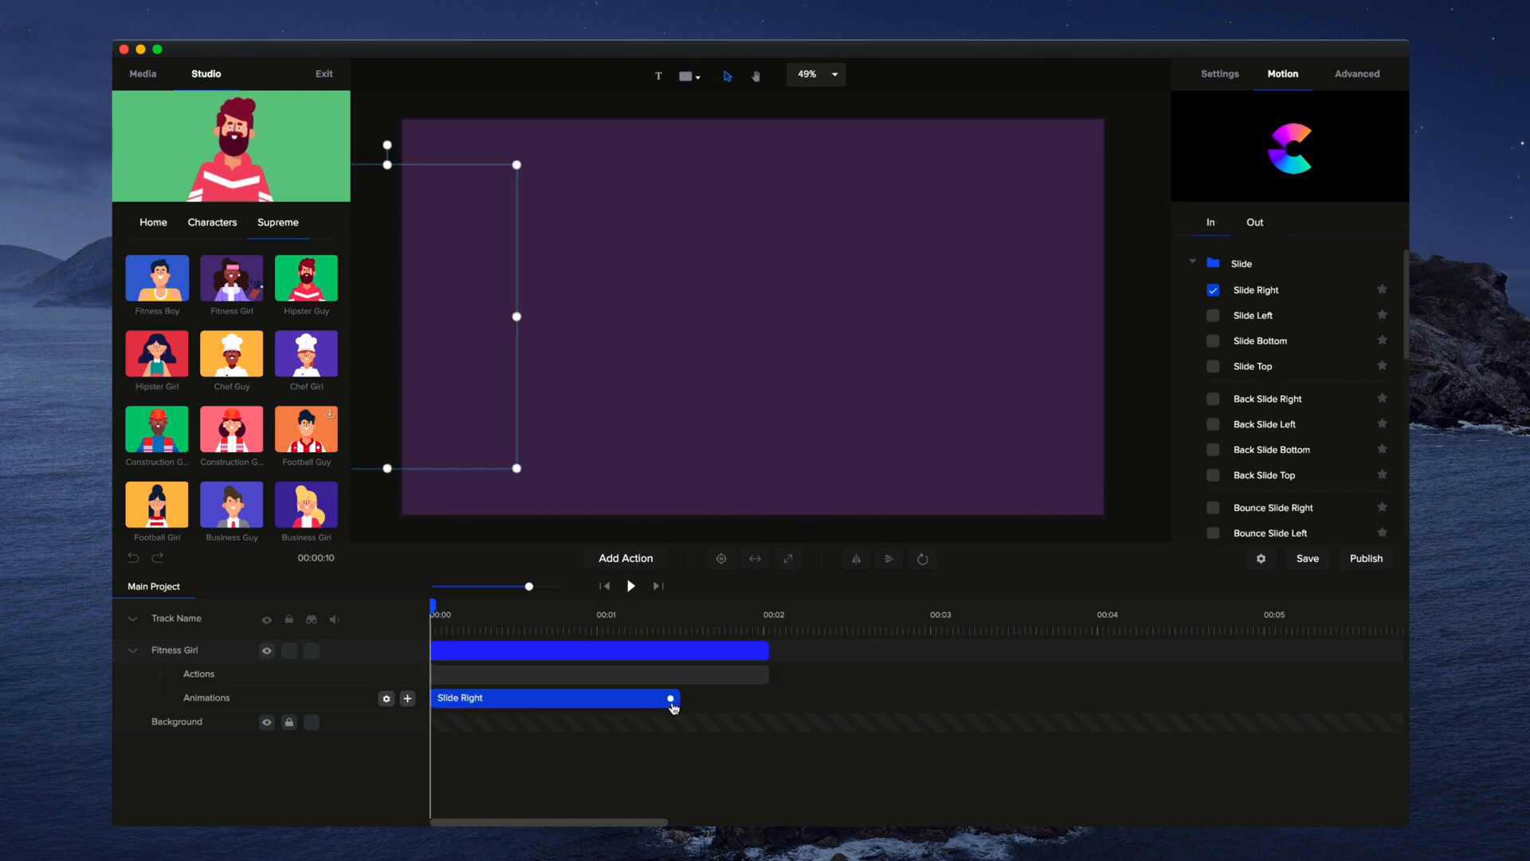
pyautogui.moveTo(670, 698); pyautogui.dragTo(749, 698)
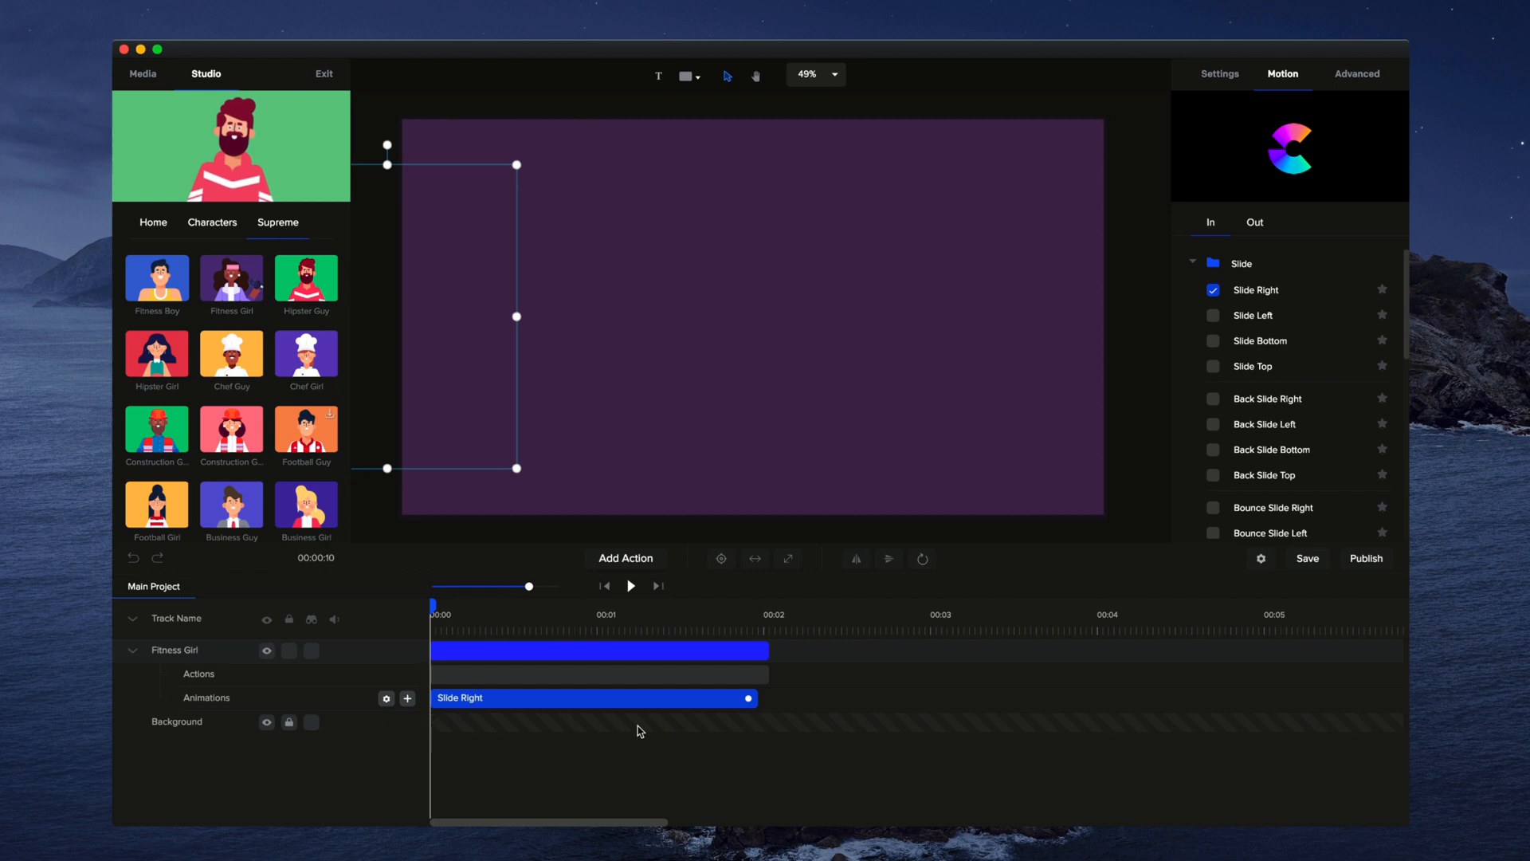
pyautogui.rightClick(472, 698)
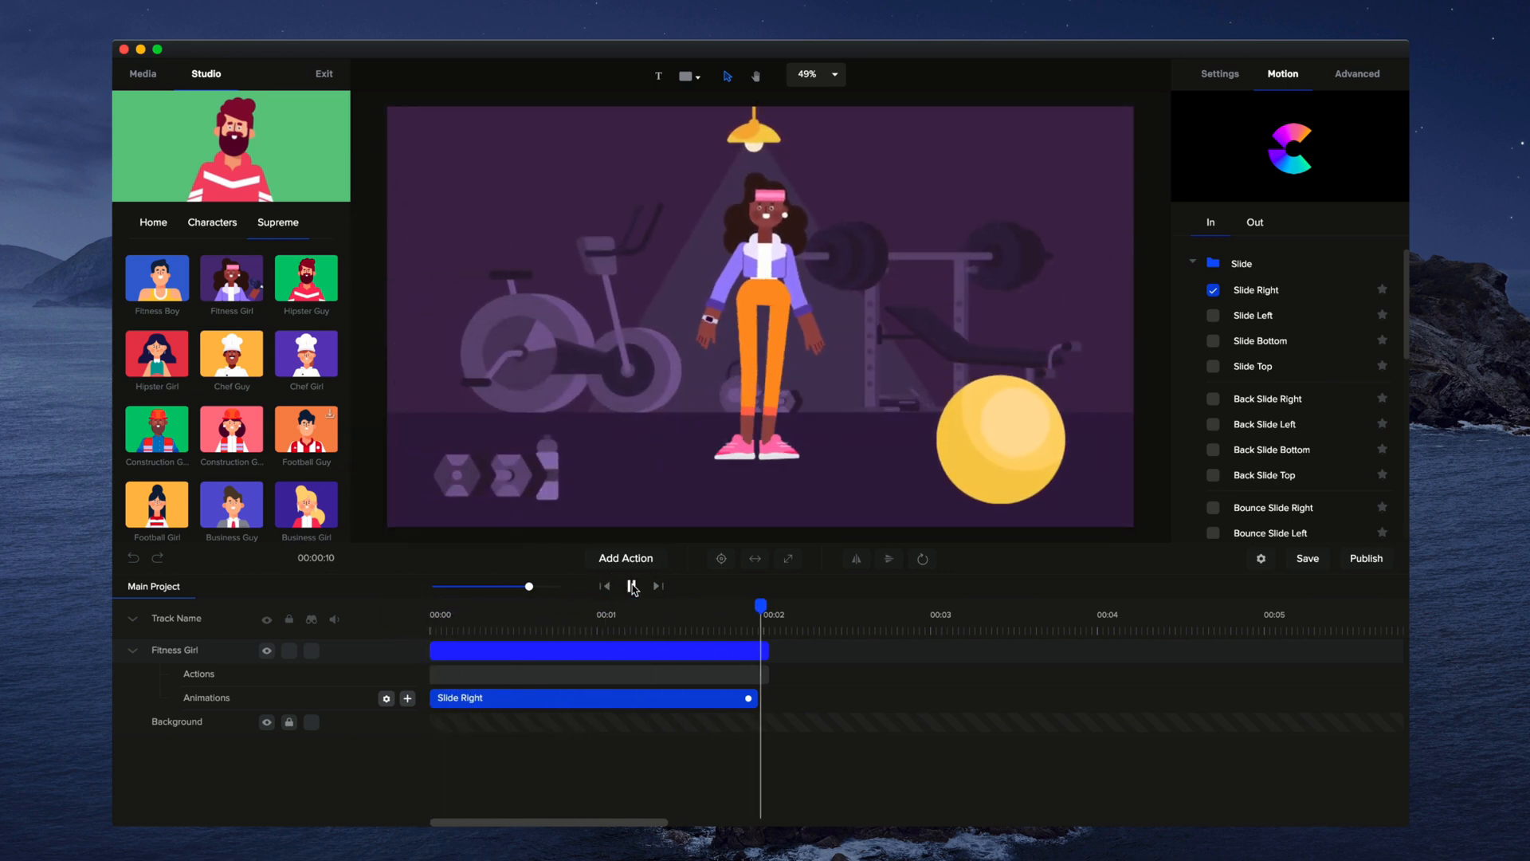
pyautogui.click(632, 586)
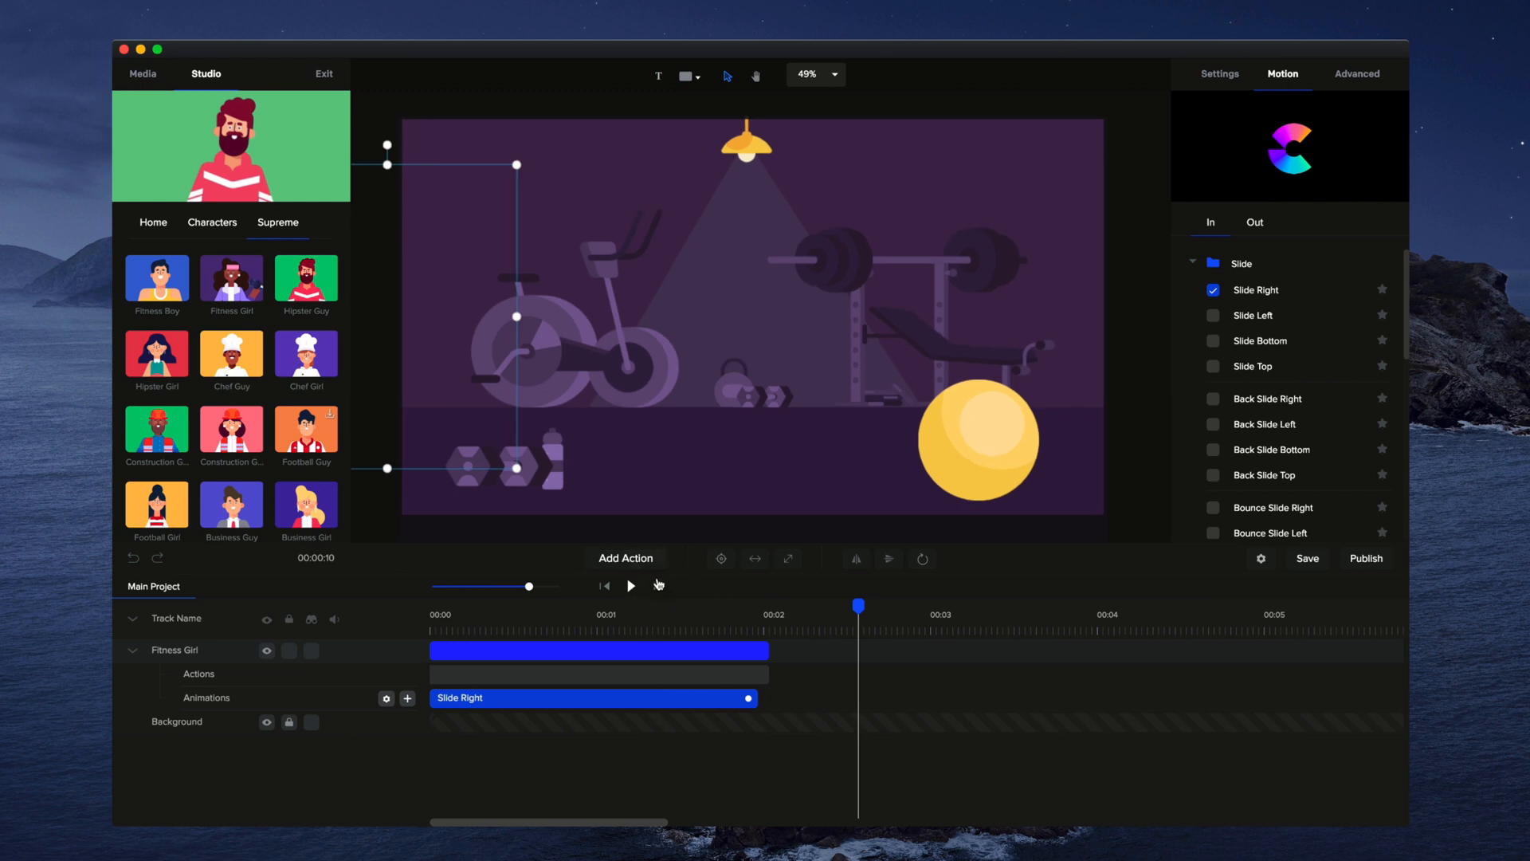
pyautogui.moveTo(634, 564)
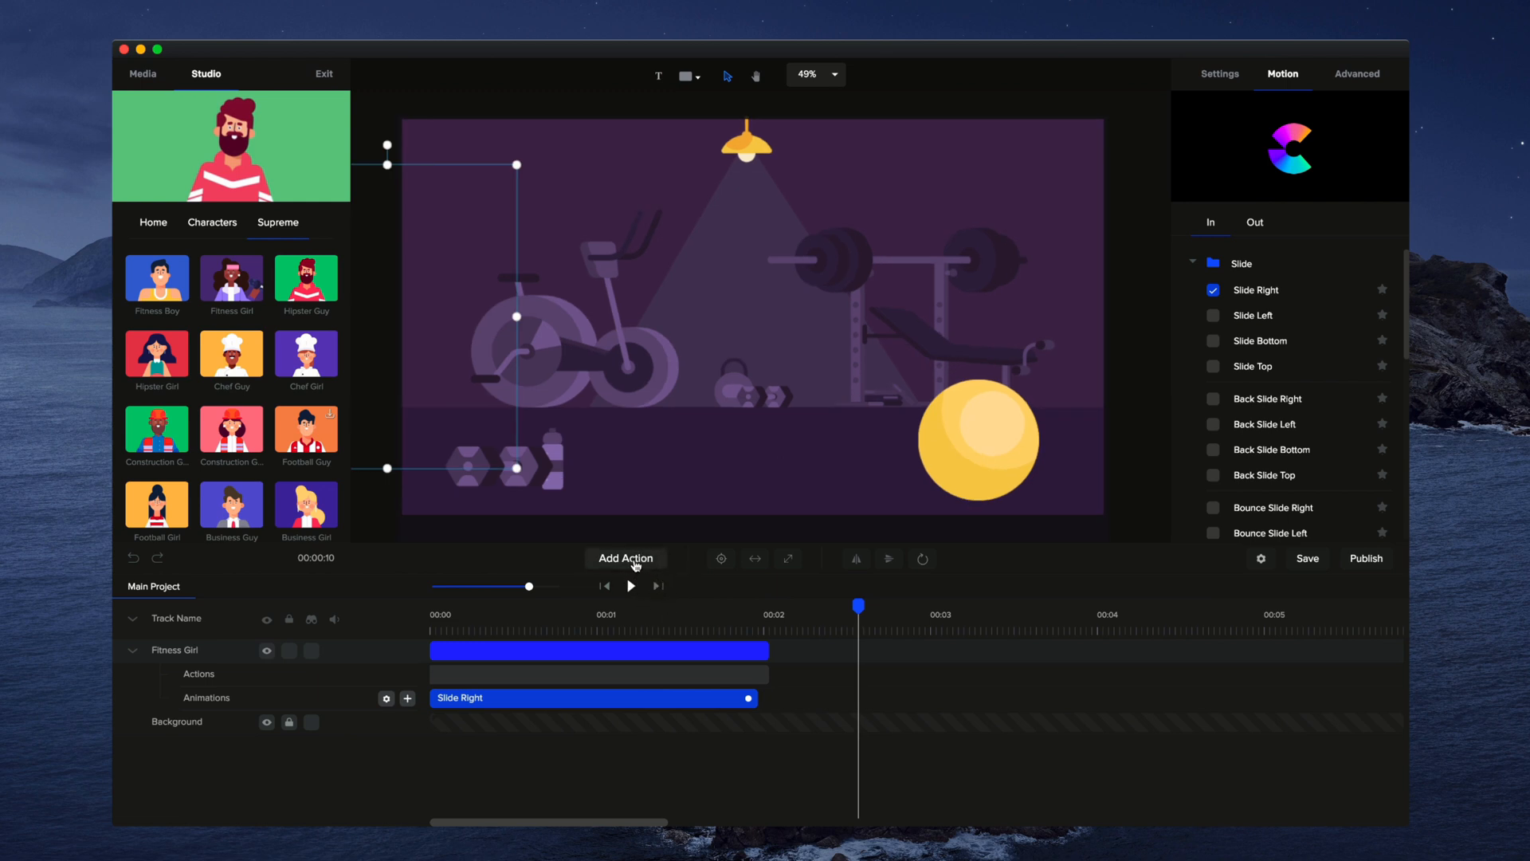
# - Add a Wave action after the slide-in and return the playhead to the start
pyautogui.click(625, 558)
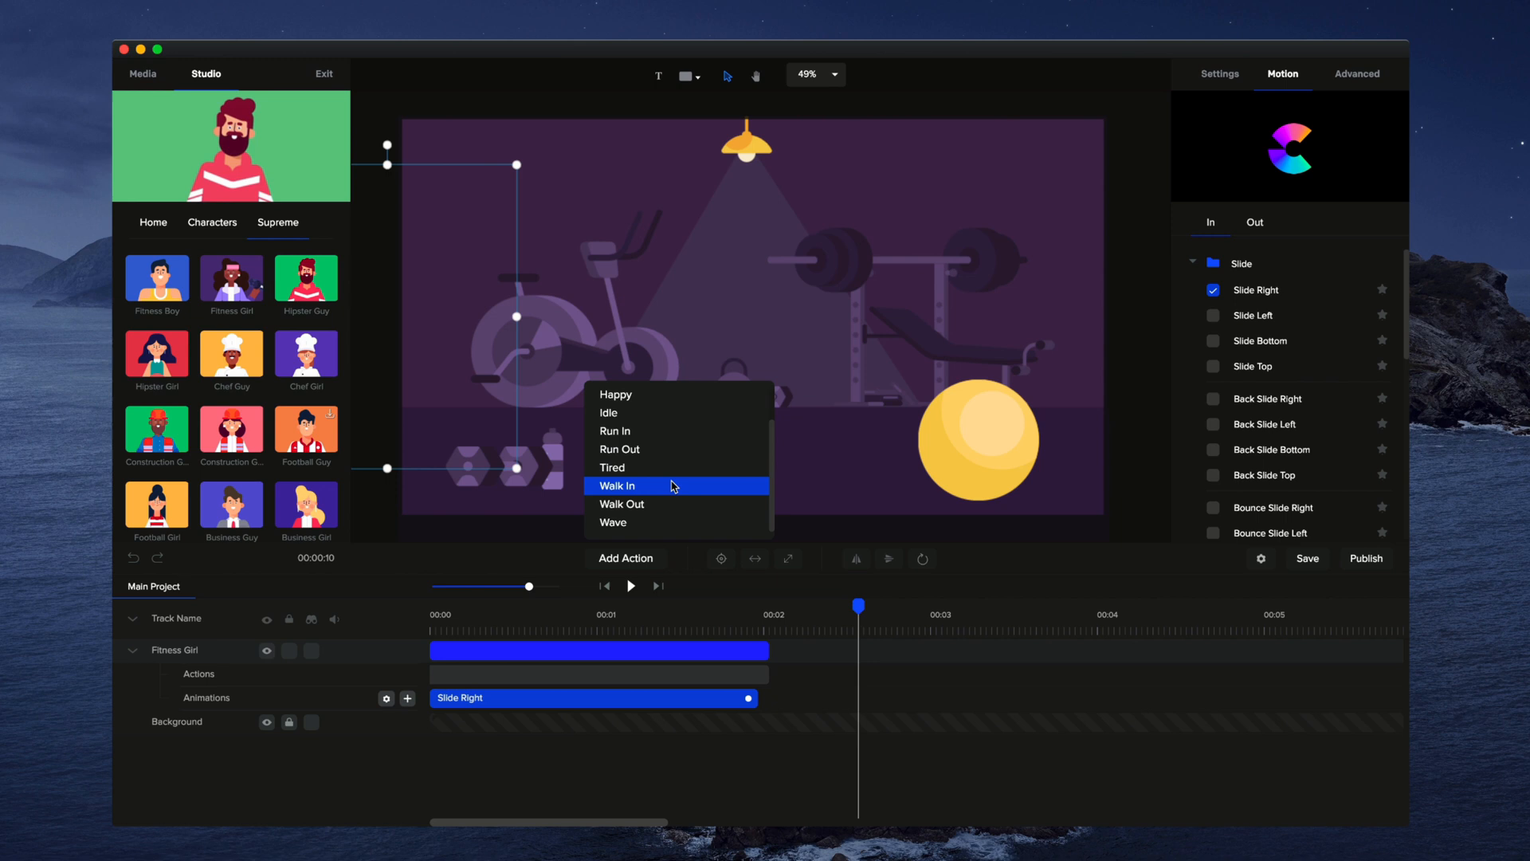
pyautogui.click(613, 522)
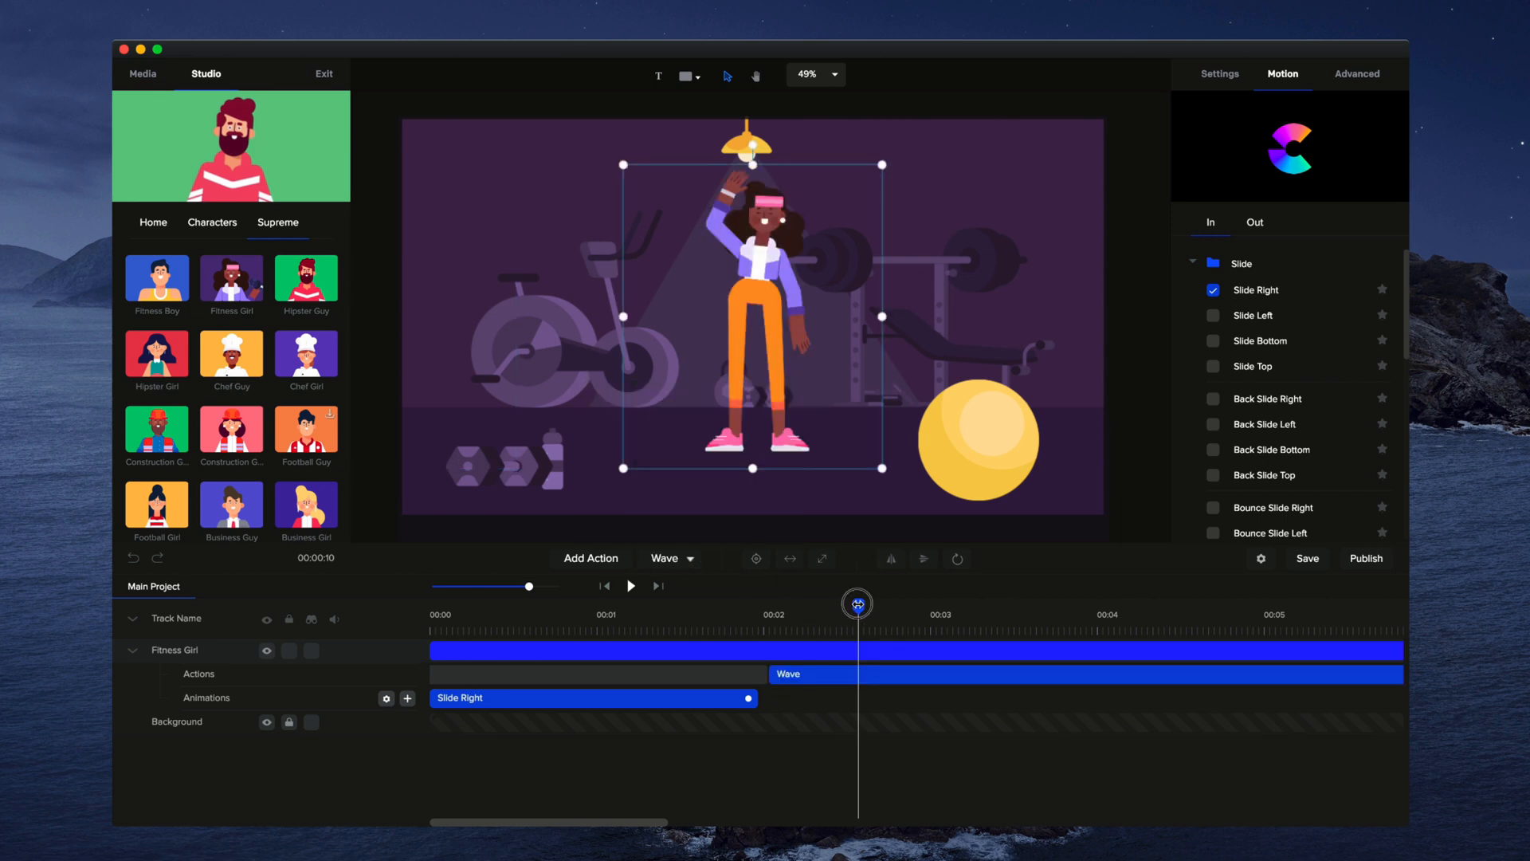
pyautogui.moveTo(856, 605); pyautogui.dragTo(875, 605)
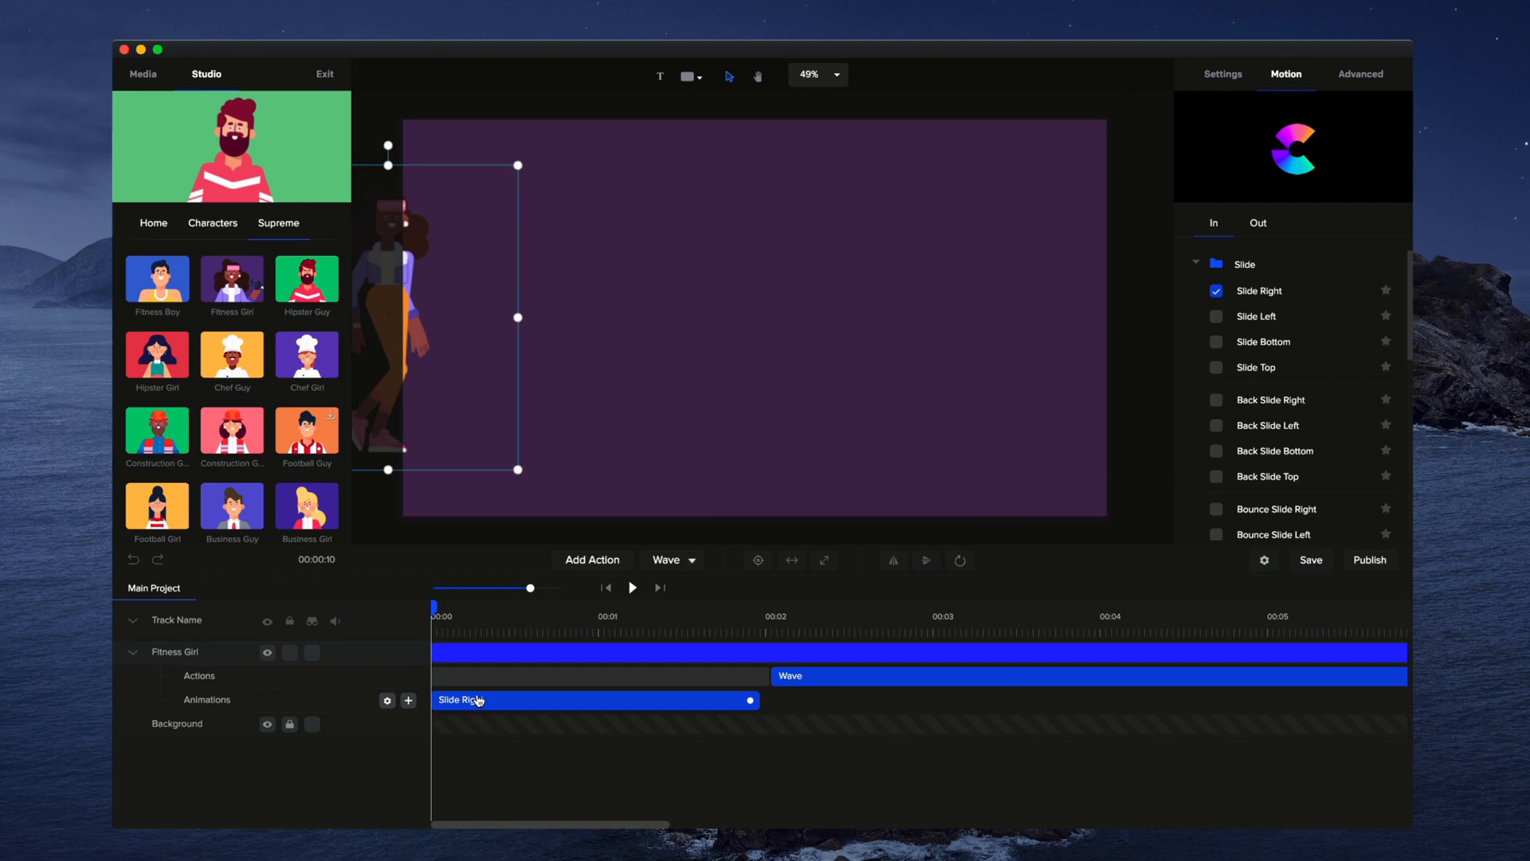
# - Set the Slide Right starting position to X -1000, Y 0, and preview it
pyautogui.click(387, 700)
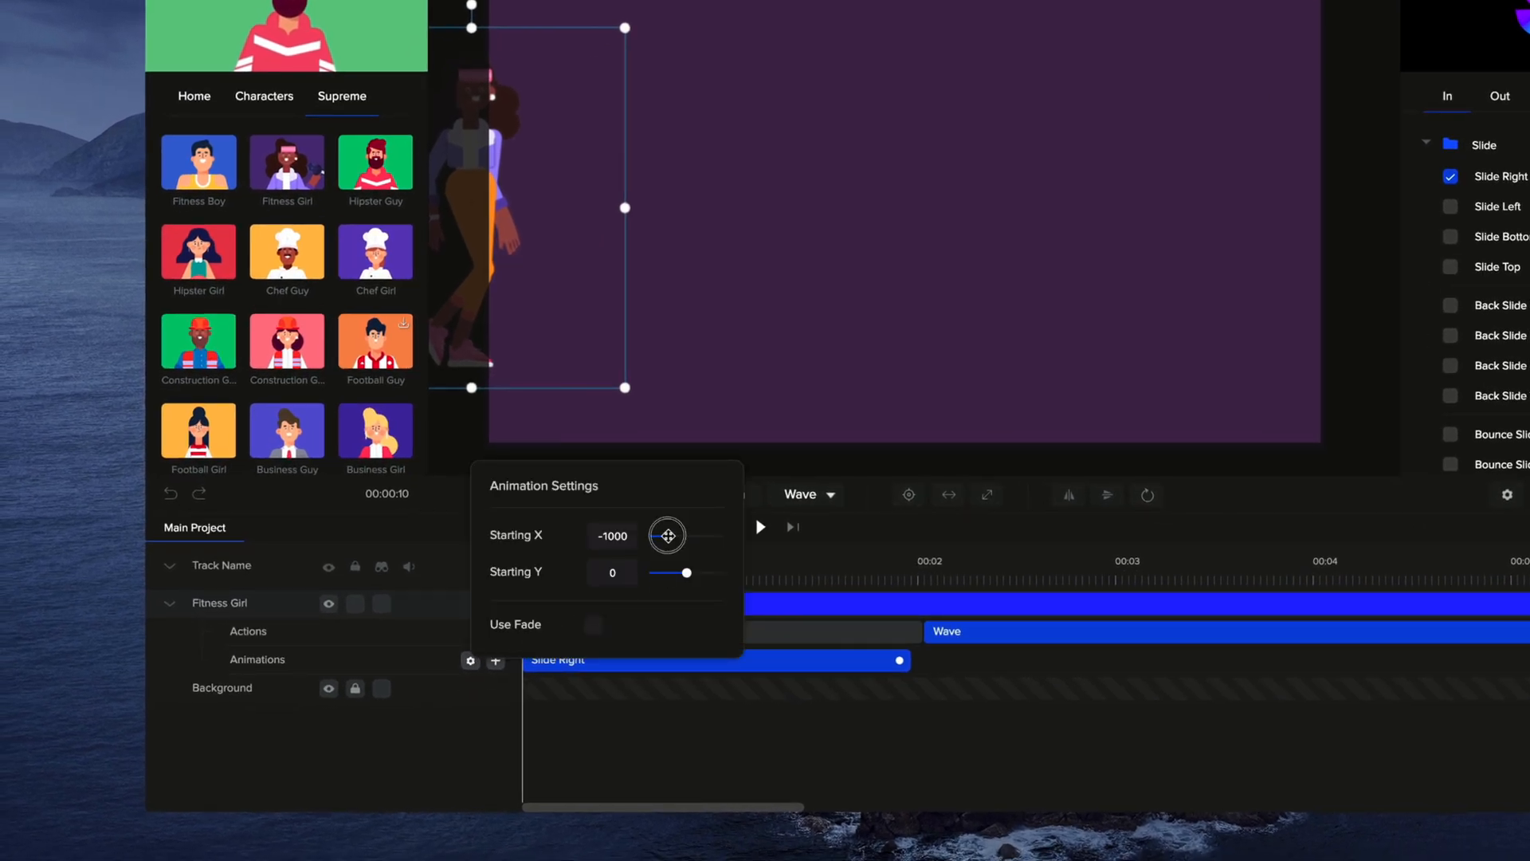
pyautogui.moveTo(668, 536); pyautogui.dragTo(665, 535)
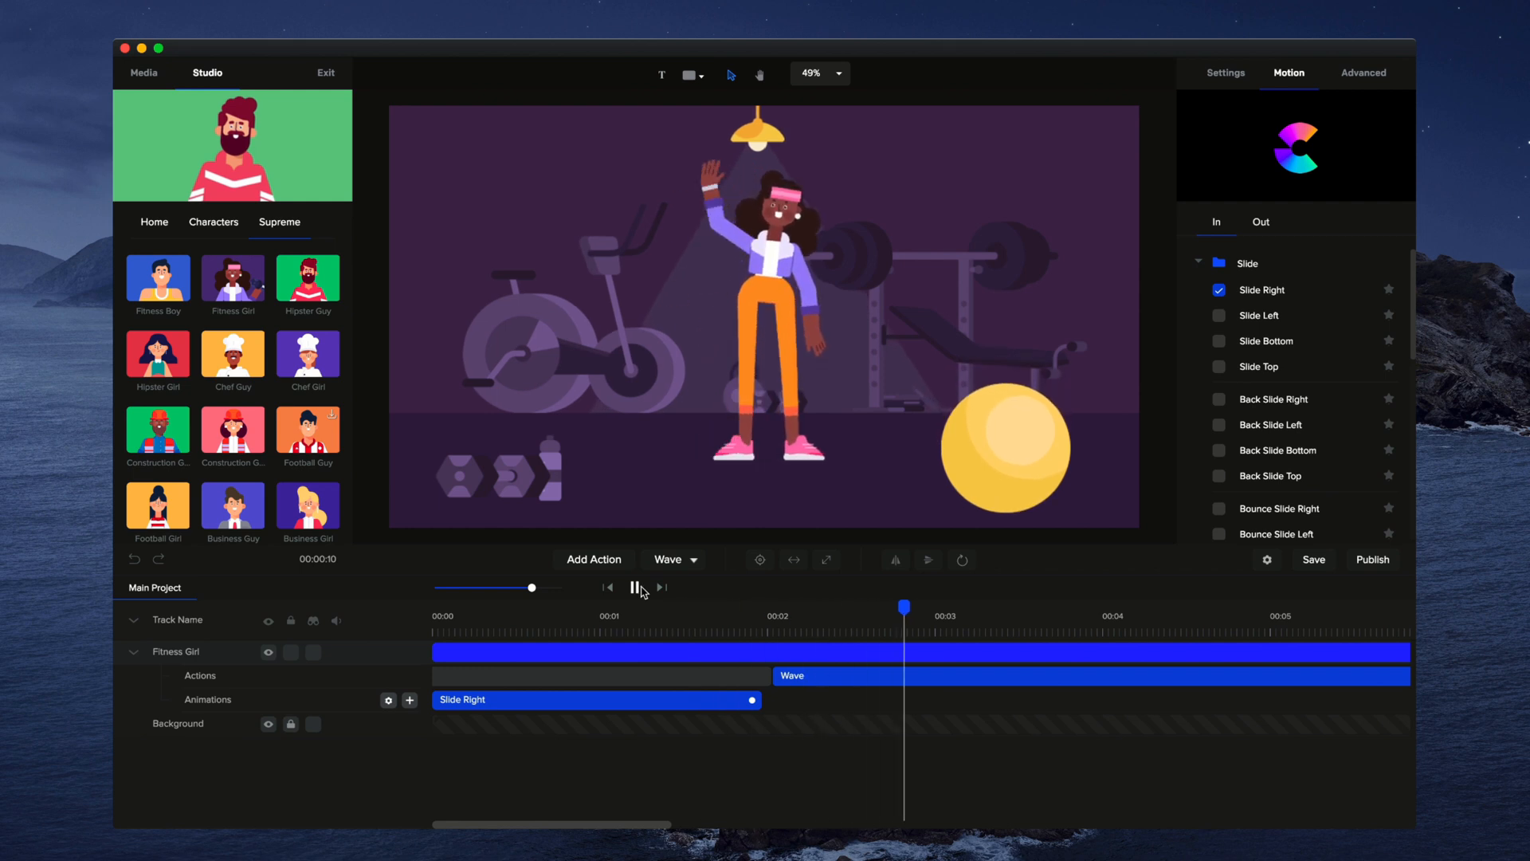
pyautogui.click(633, 586)
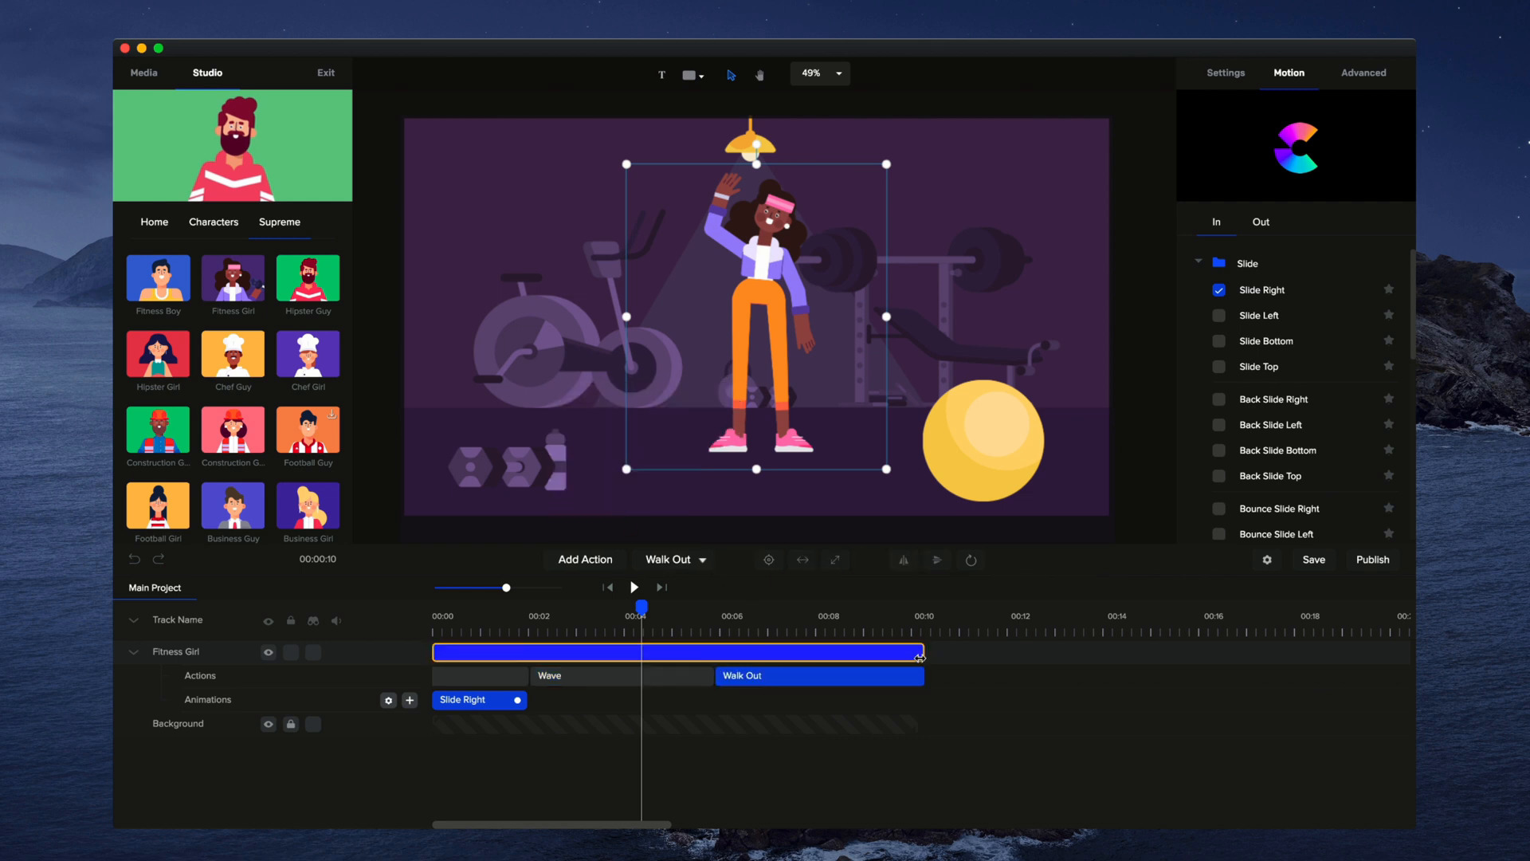
# - Trim the character clip to end with Walk Out, then zoom and scrub through it
pyautogui.moveTo(922, 652); pyautogui.dragTo(830, 652)
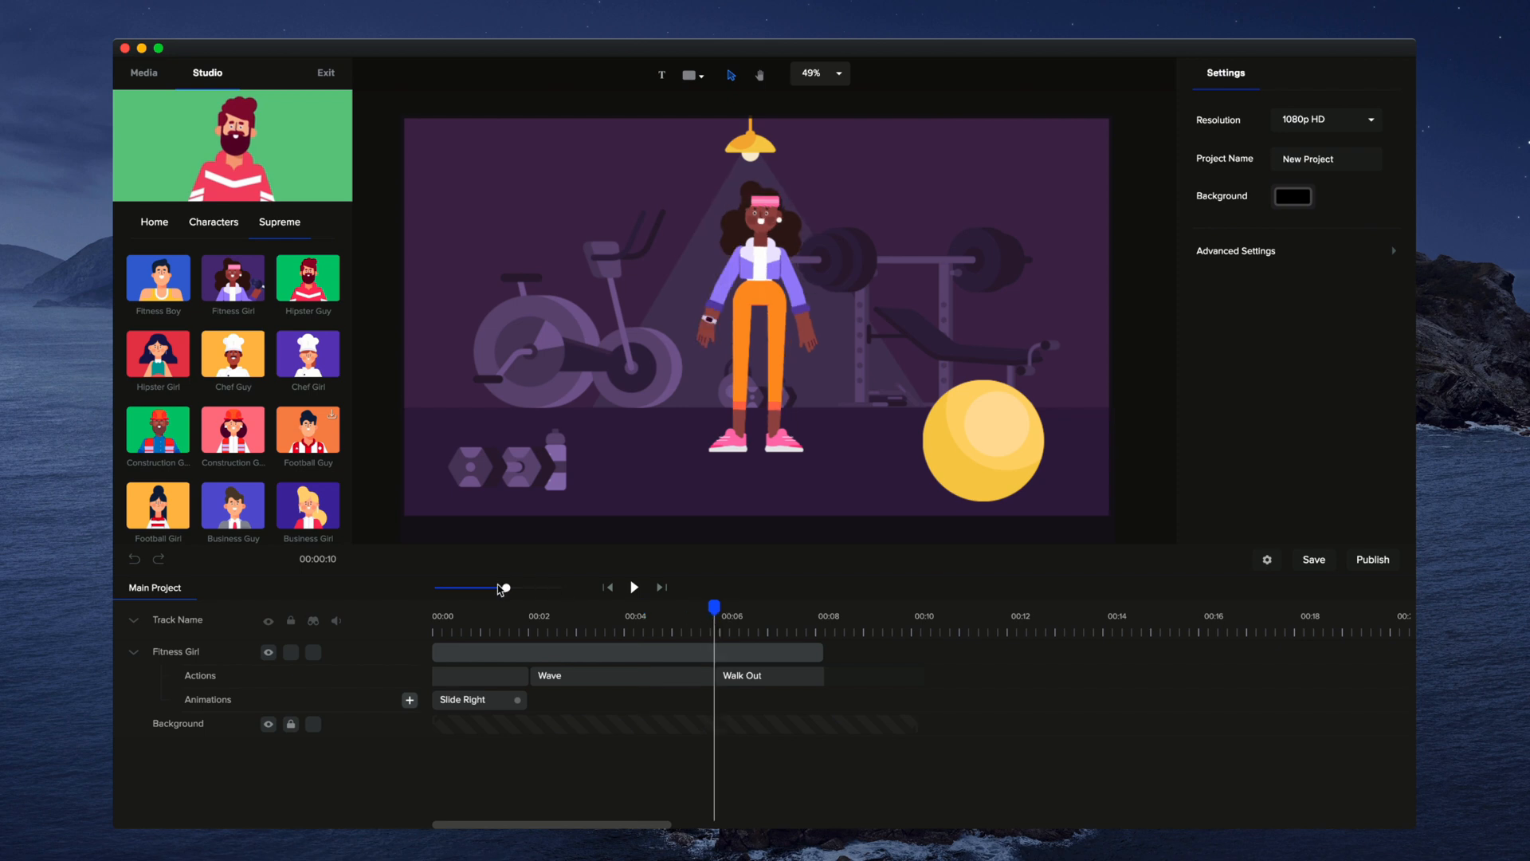
pyautogui.moveTo(504, 586); pyautogui.dragTo(524, 593)
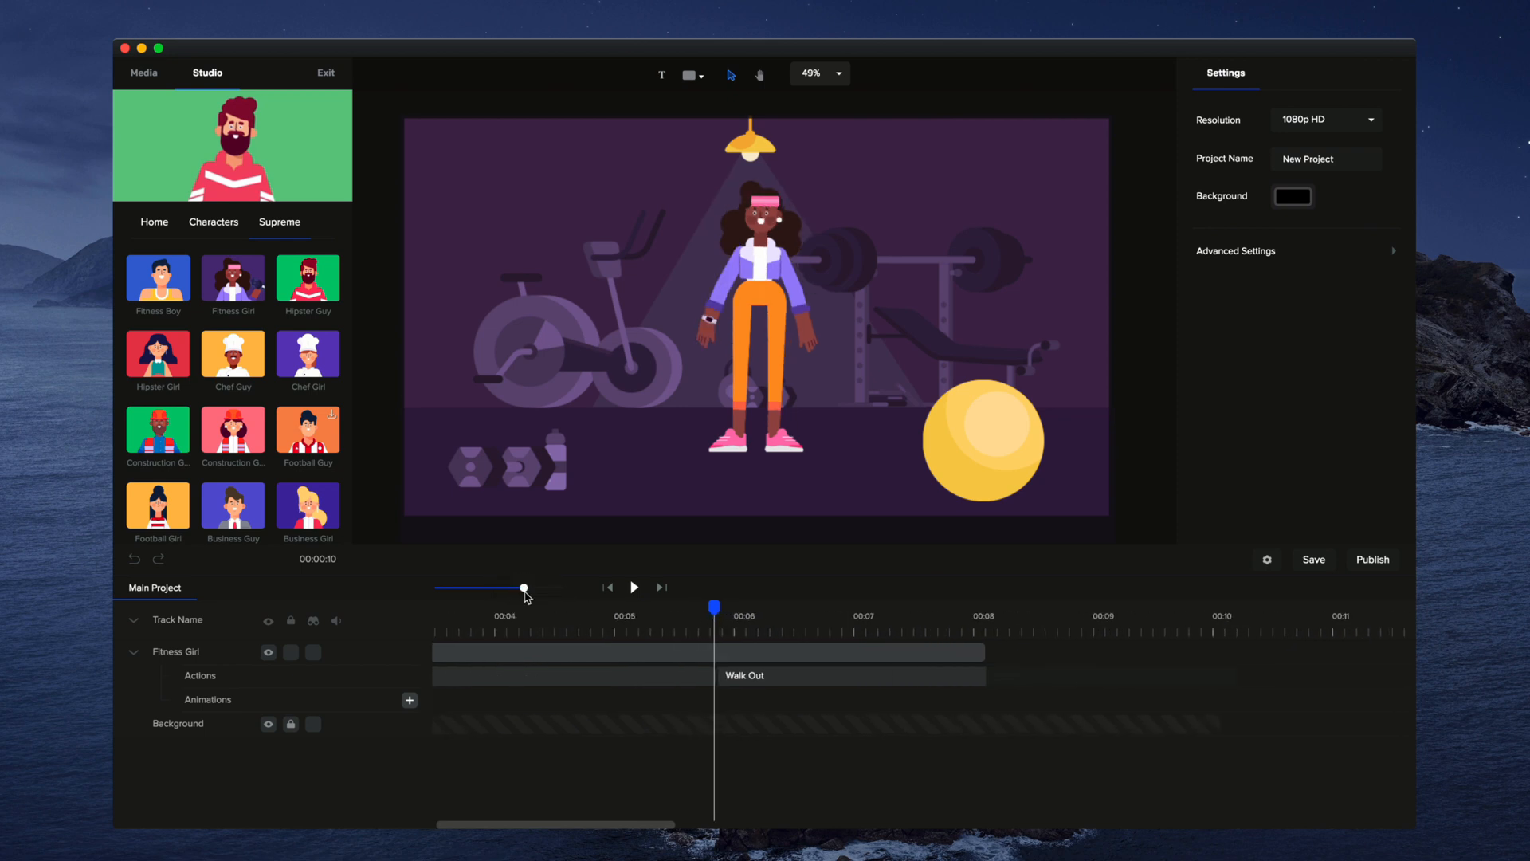
pyautogui.moveTo(713, 608); pyautogui.dragTo(774, 608)
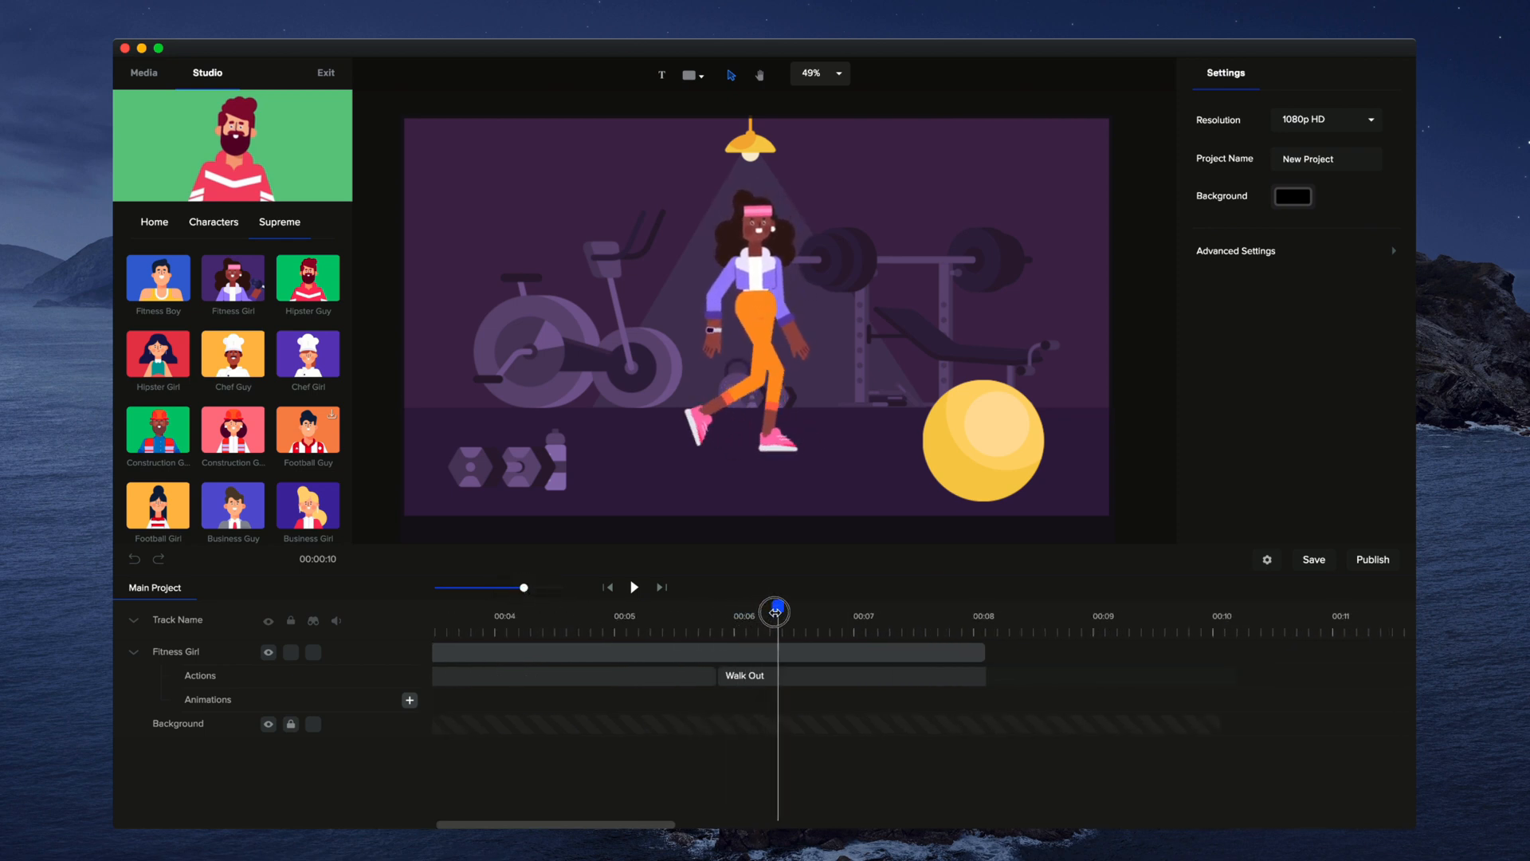
pyautogui.moveTo(774, 612); pyautogui.dragTo(730, 611)
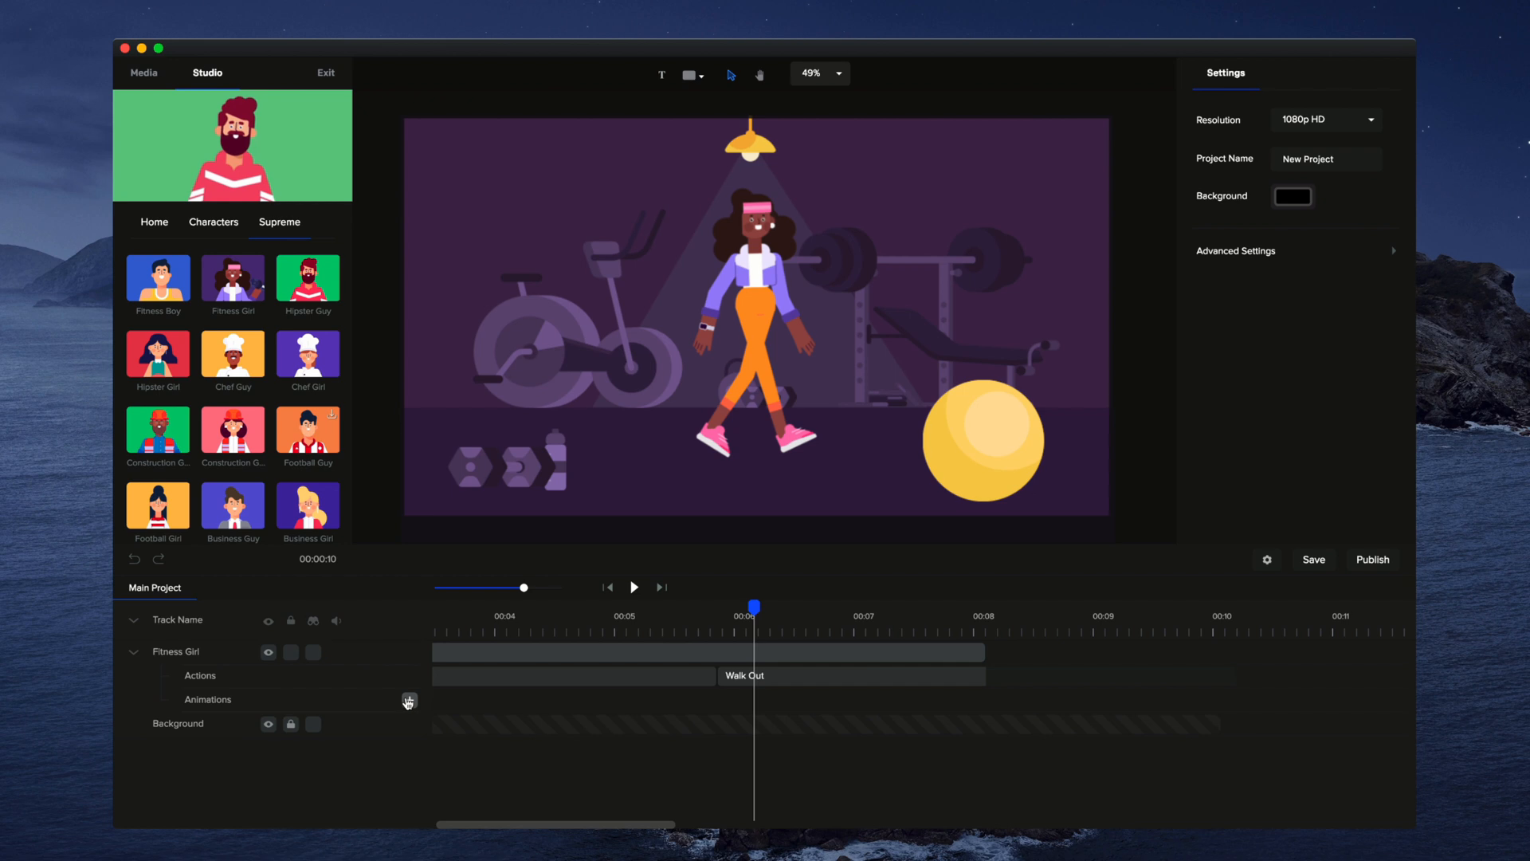
# - Add a Custom position animation moving Fitness Girl to x 2233 off the right edge
pyautogui.click(408, 700)
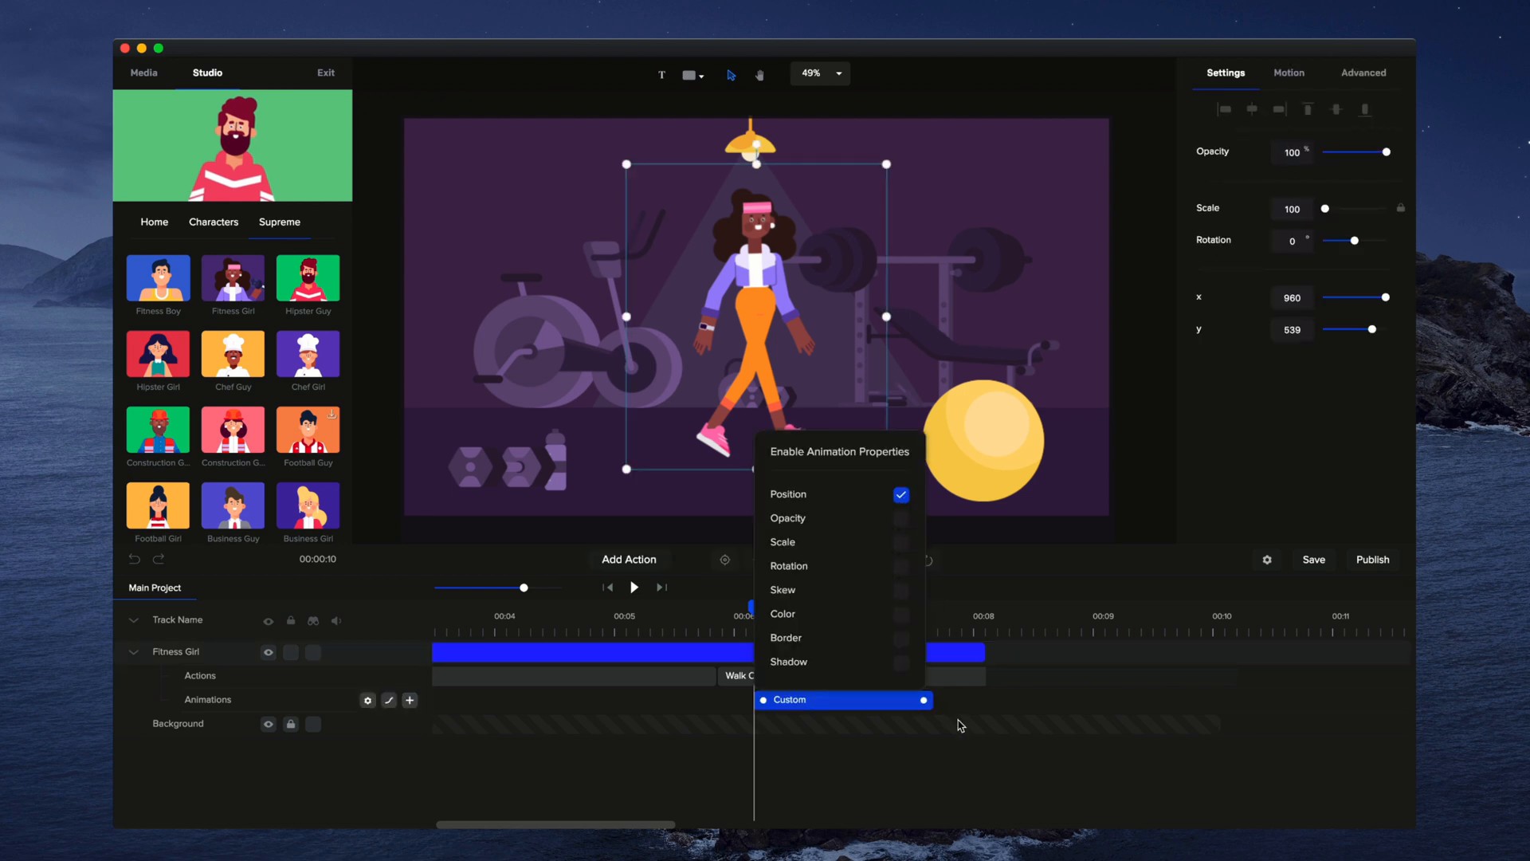
pyautogui.click(807, 699)
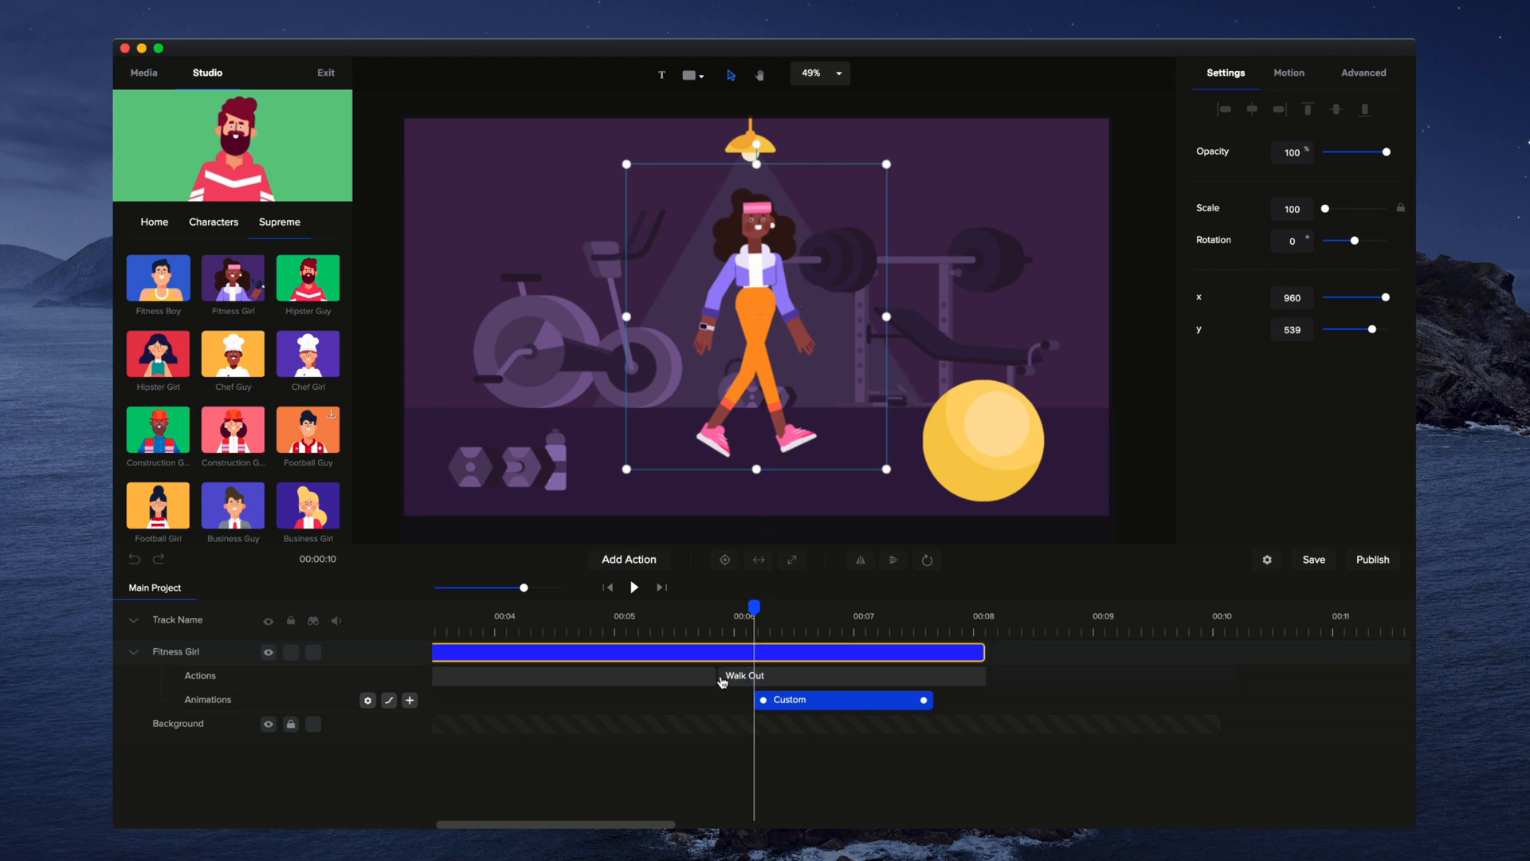
pyautogui.moveTo(752, 606); pyautogui.dragTo(935, 605)
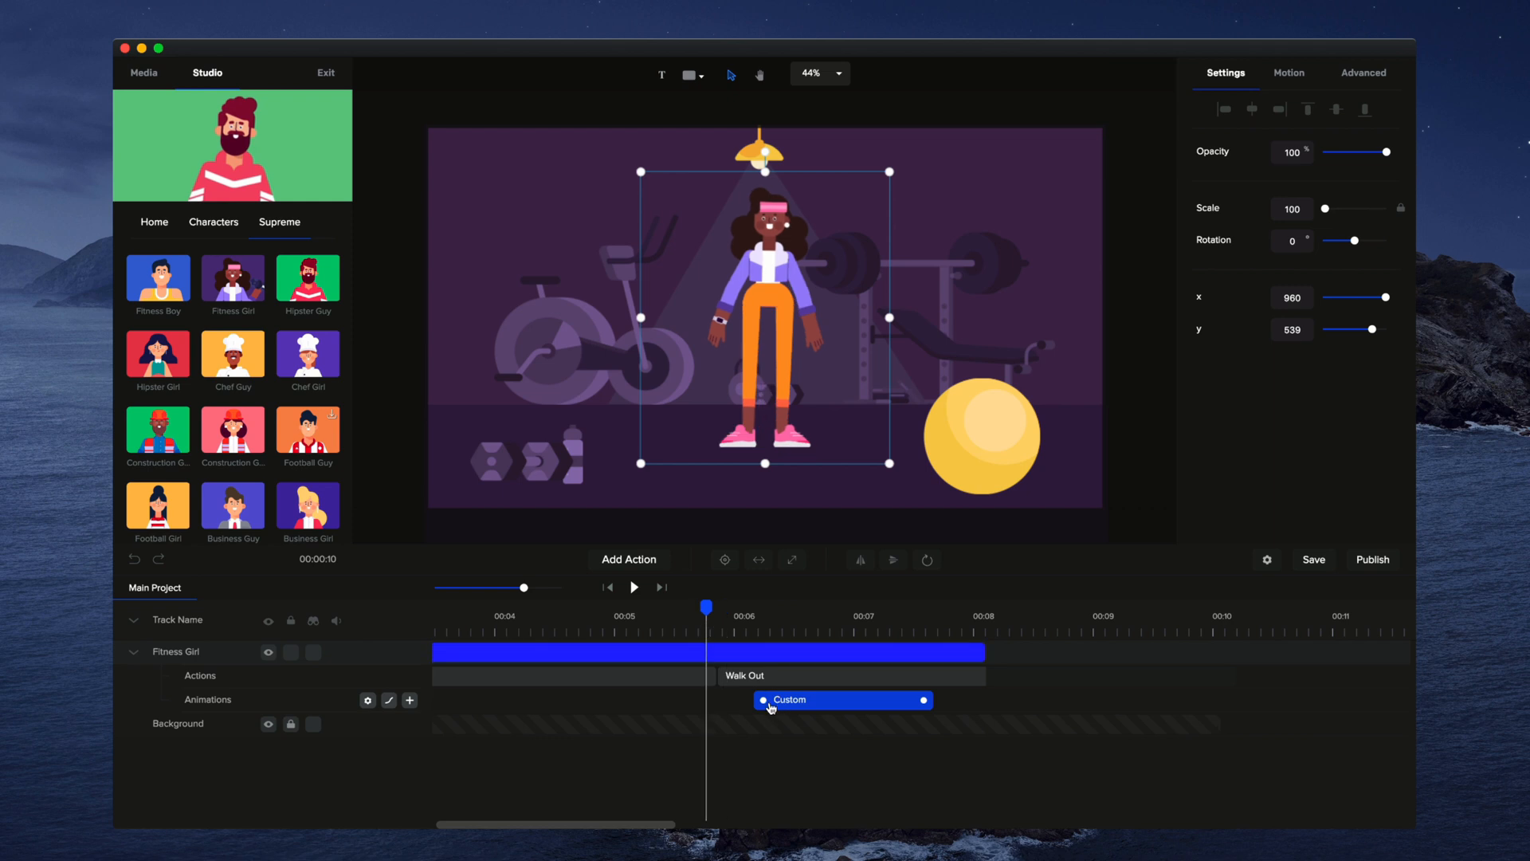
pyautogui.click(635, 587)
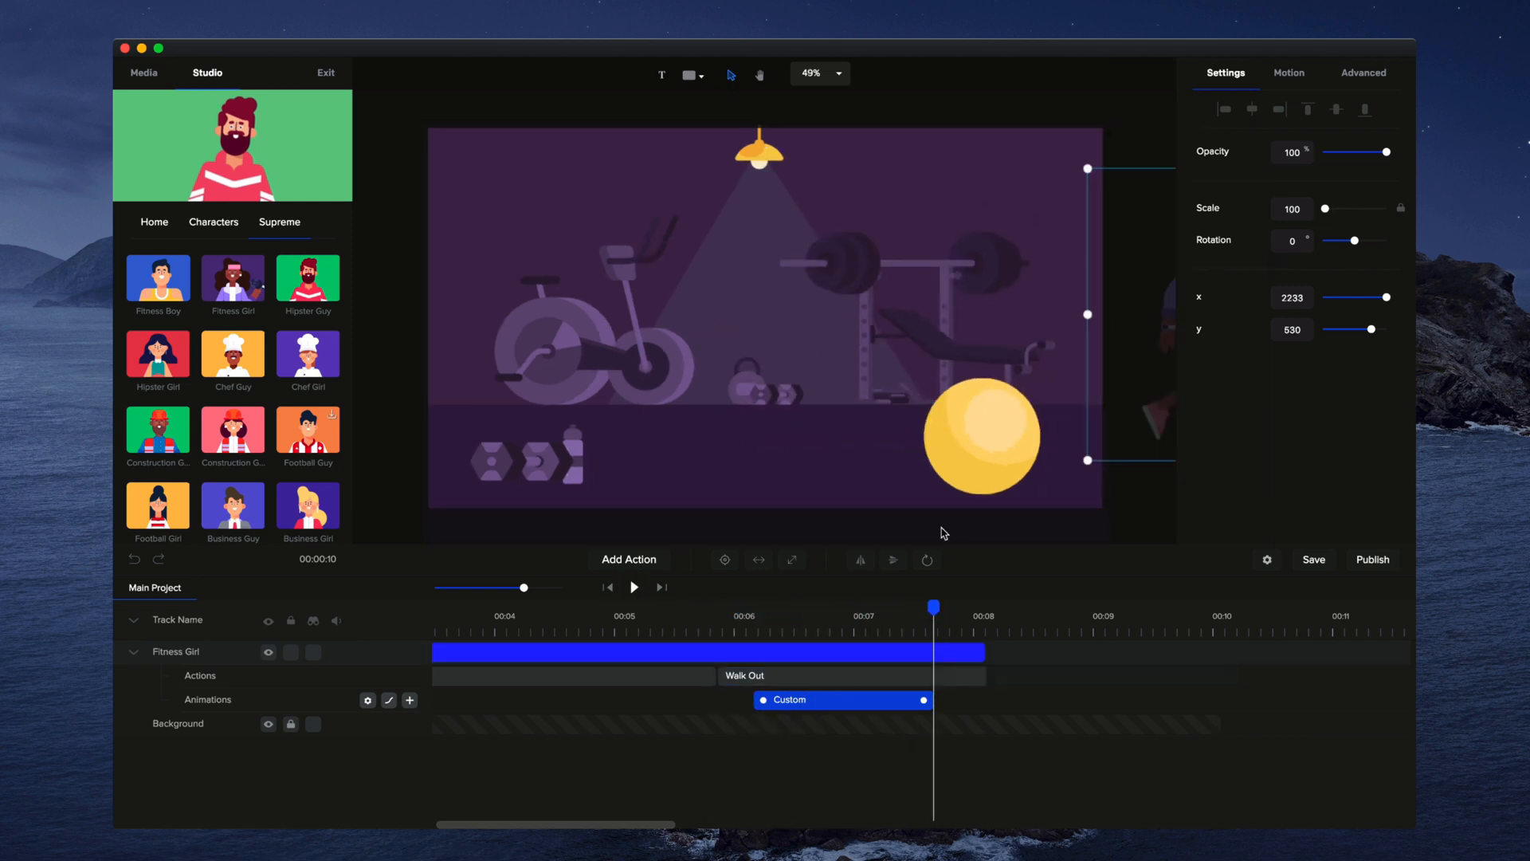
pyautogui.moveTo(933, 606); pyautogui.dragTo(797, 617)
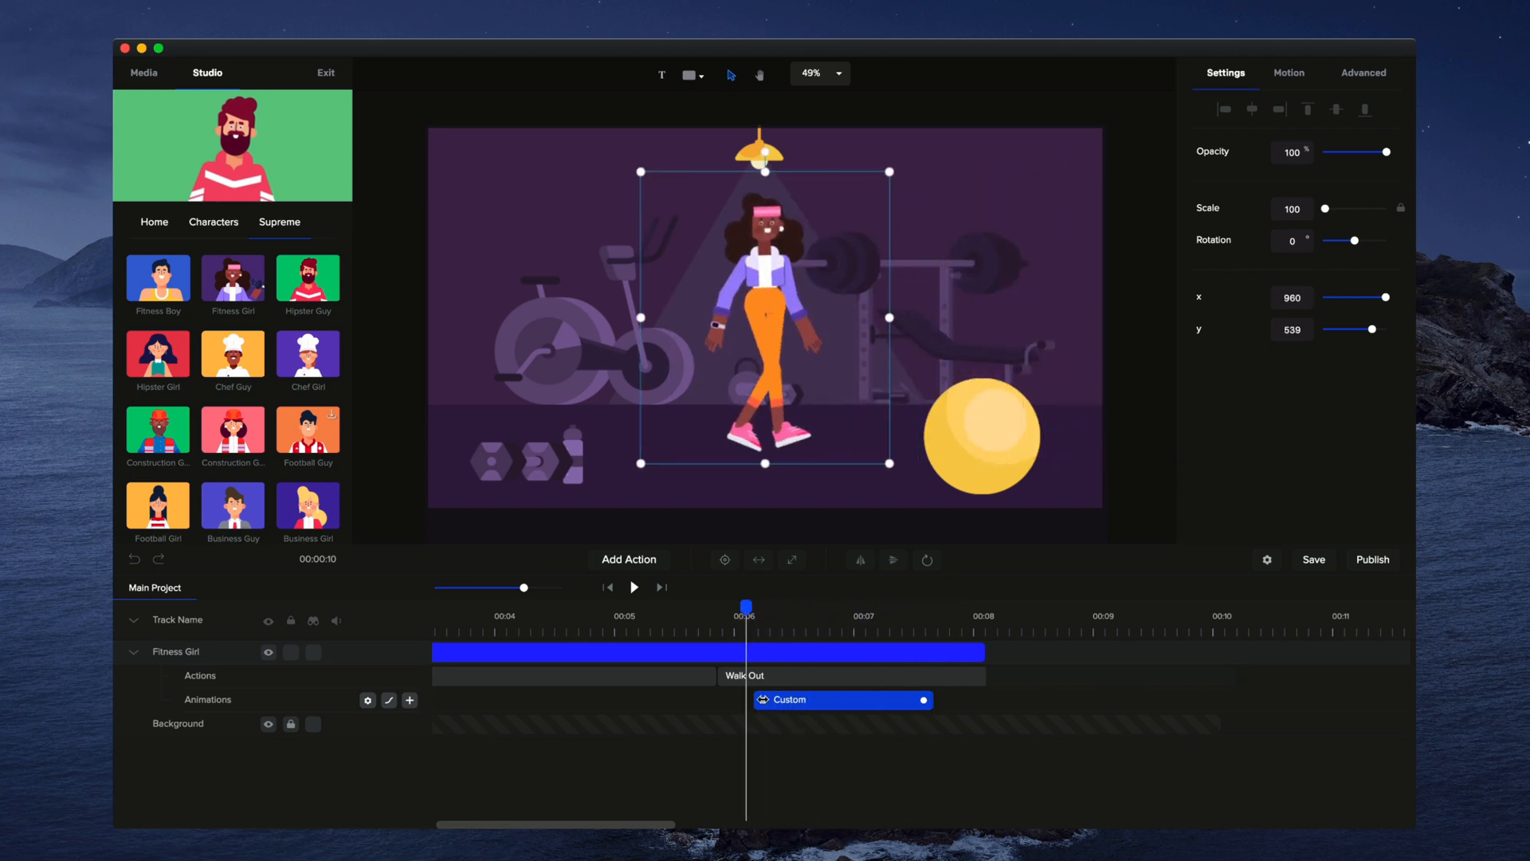
# - Set linear easing on the Custom walk-off animation and scrub to preview it
pyautogui.rightClick(790, 700)
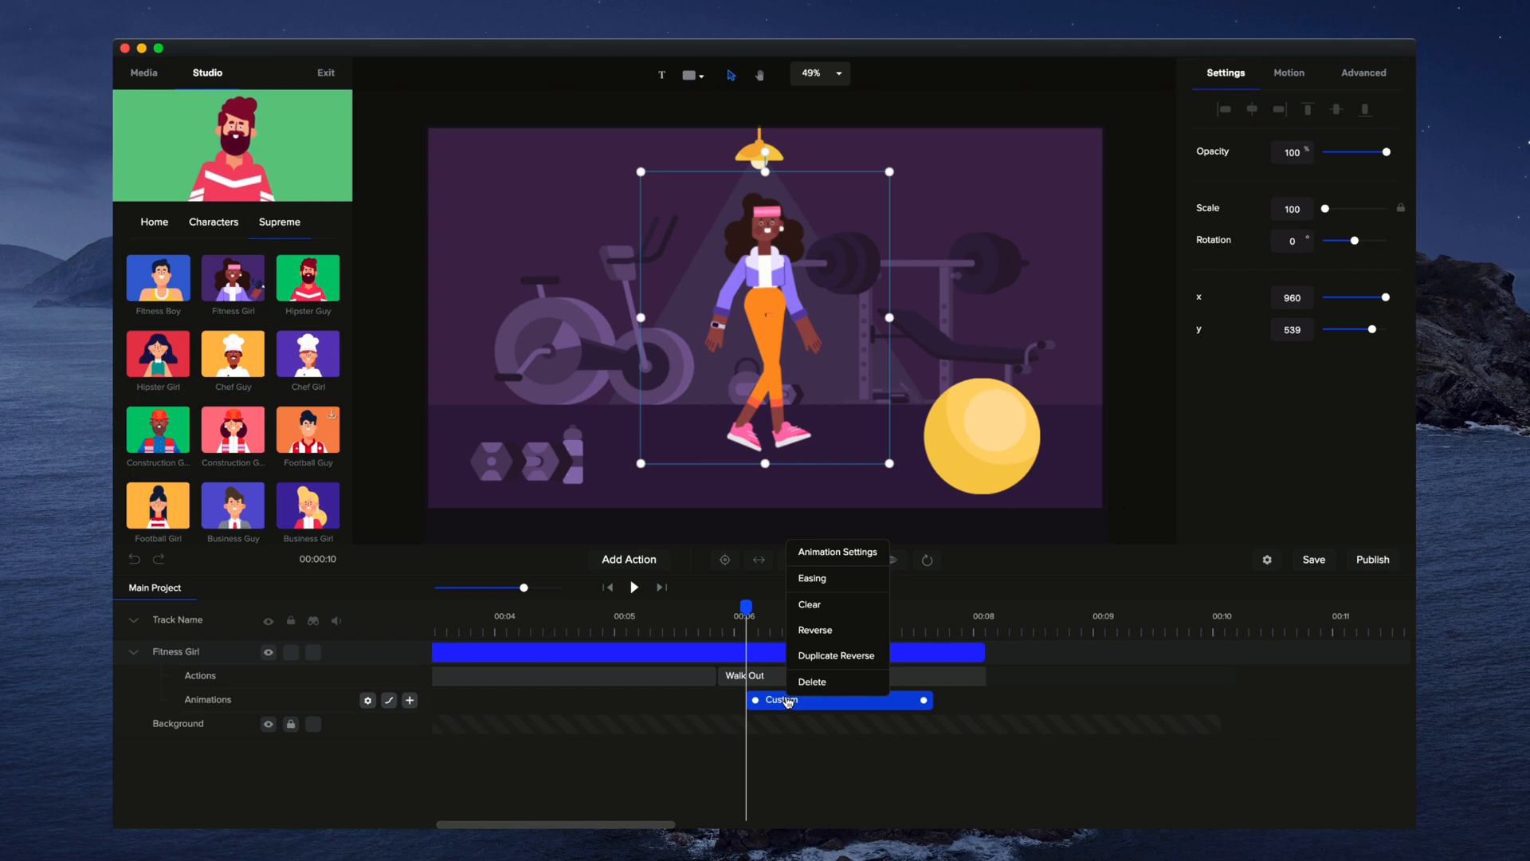
pyautogui.click(812, 578)
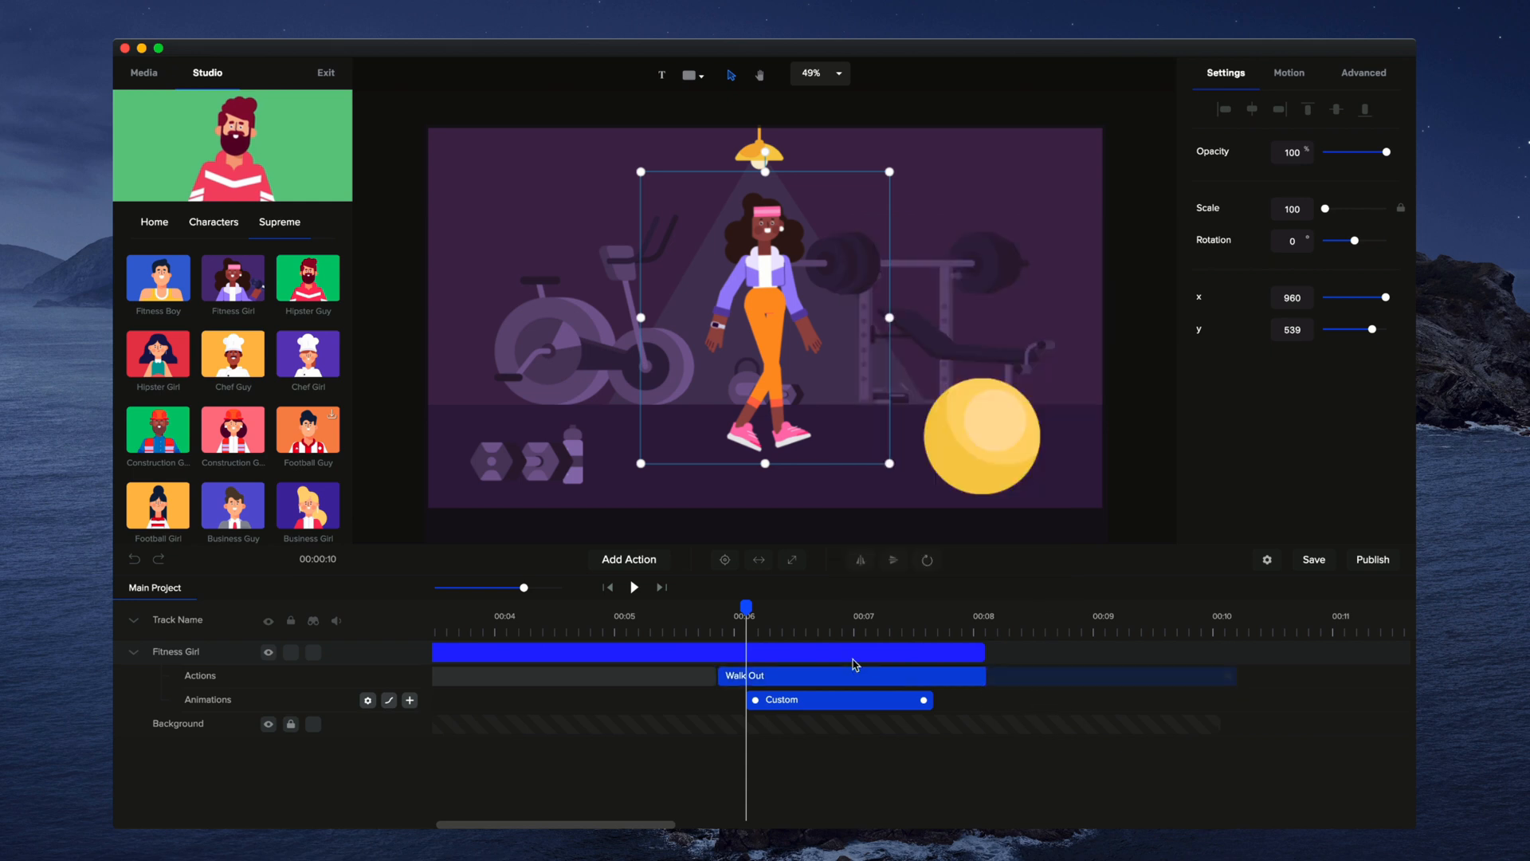
pyautogui.click(634, 586)
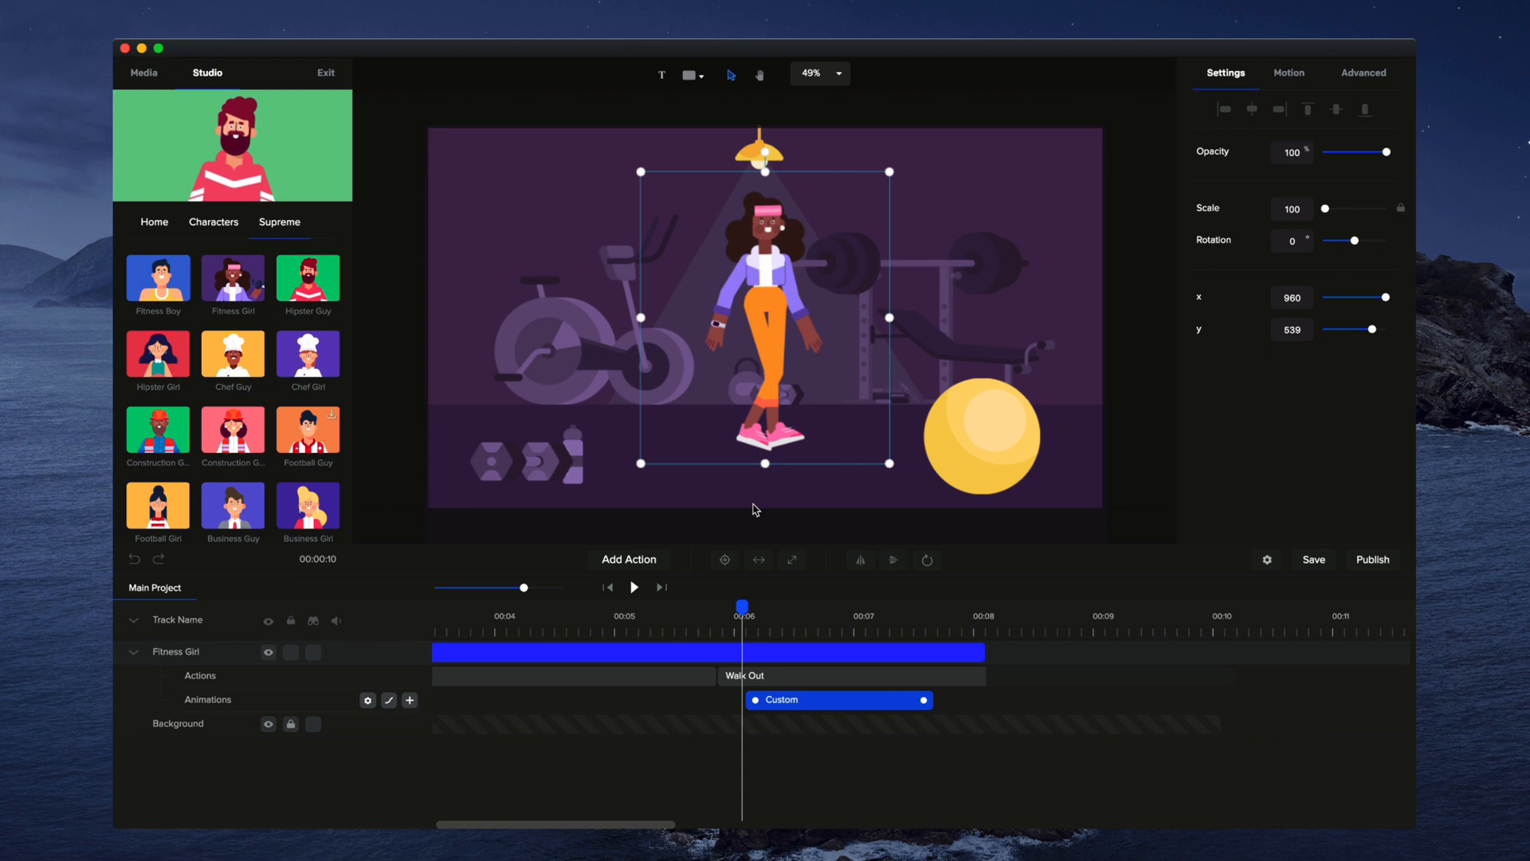
pyautogui.moveTo(738, 611)
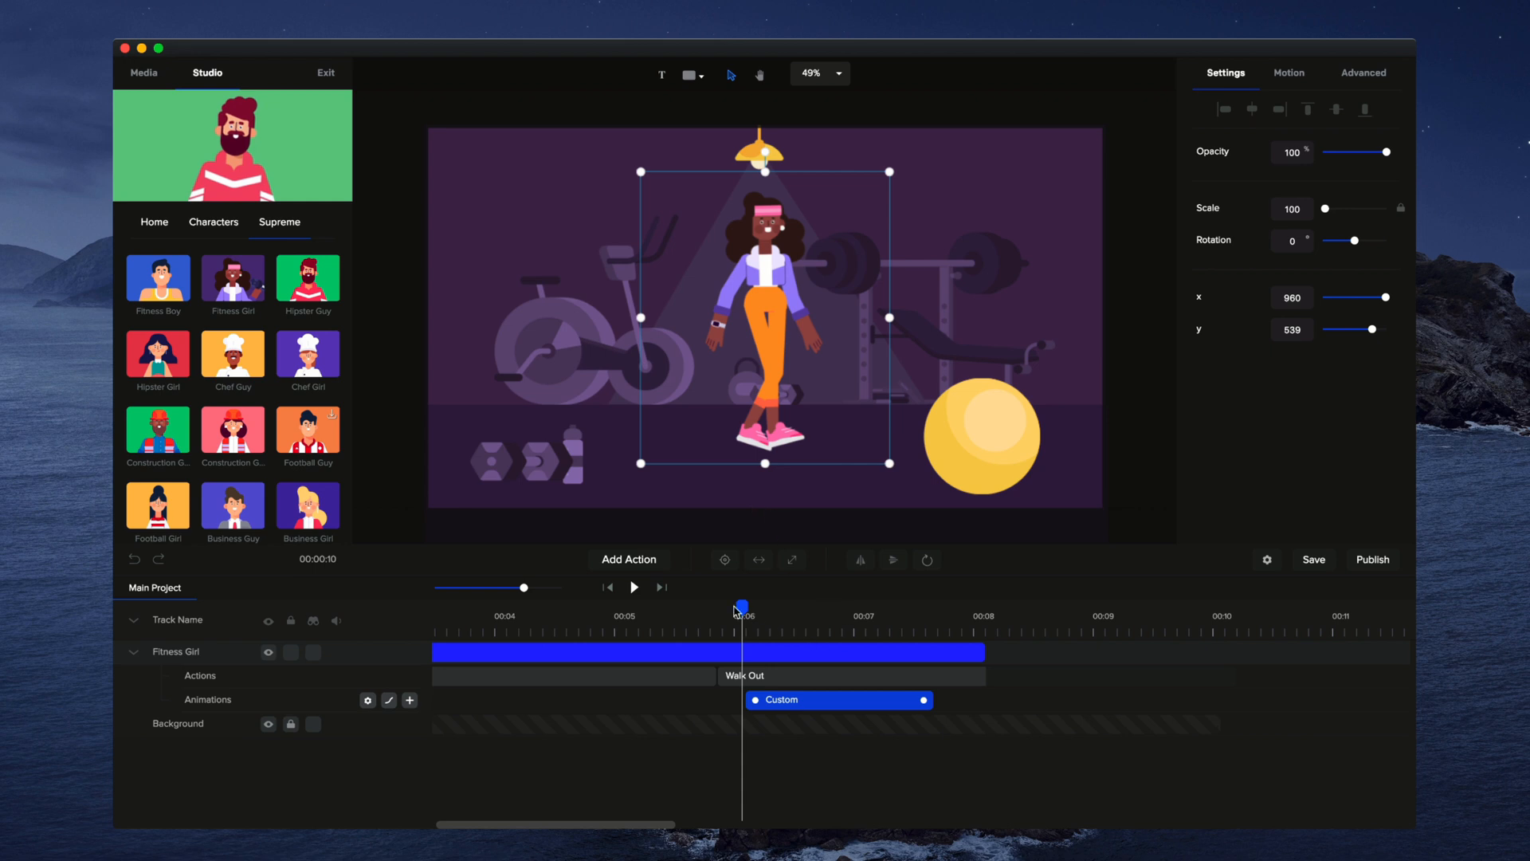
pyautogui.moveTo(738, 609); pyautogui.dragTo(779, 609)
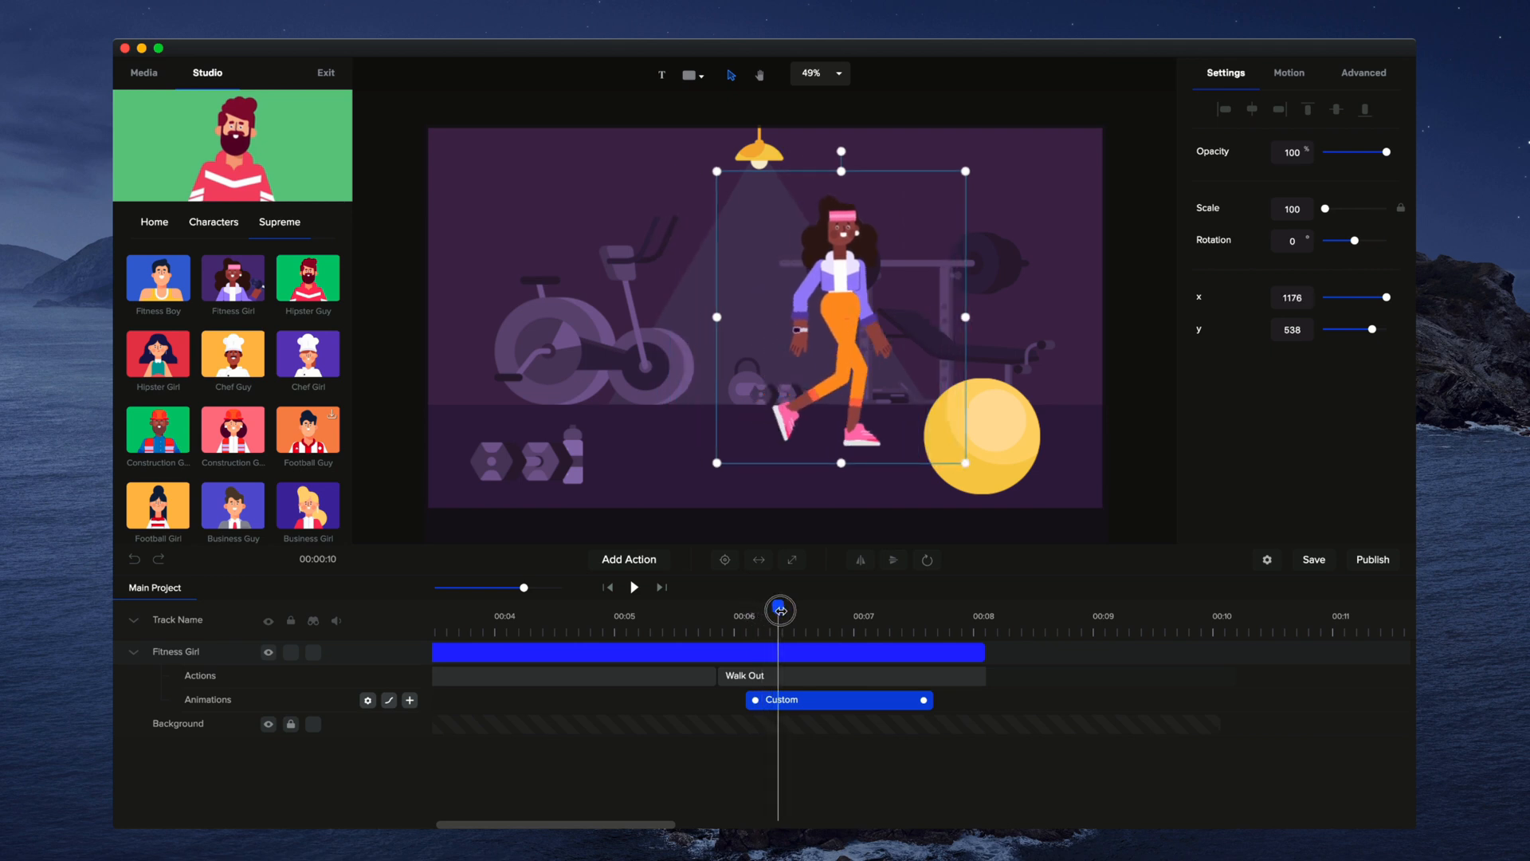